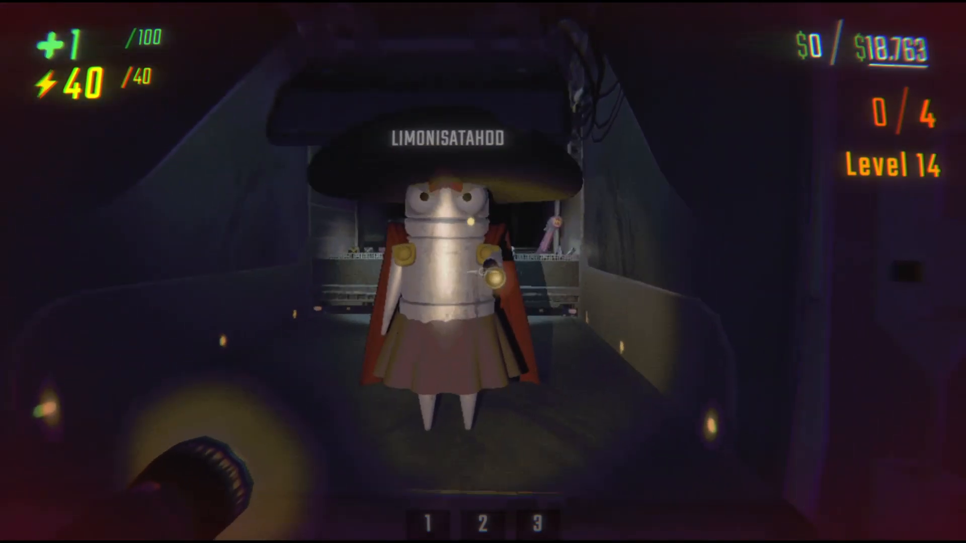
Step: Open the in-game MoreHead cosmetics menu and select a head item such as TAILSMUSTACHE
key("Escape")
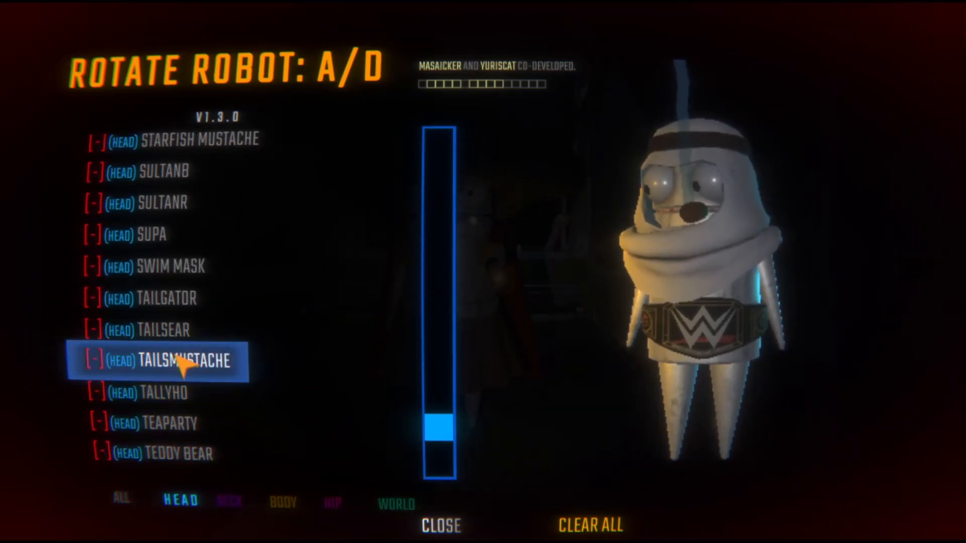
left_click(285, 502)
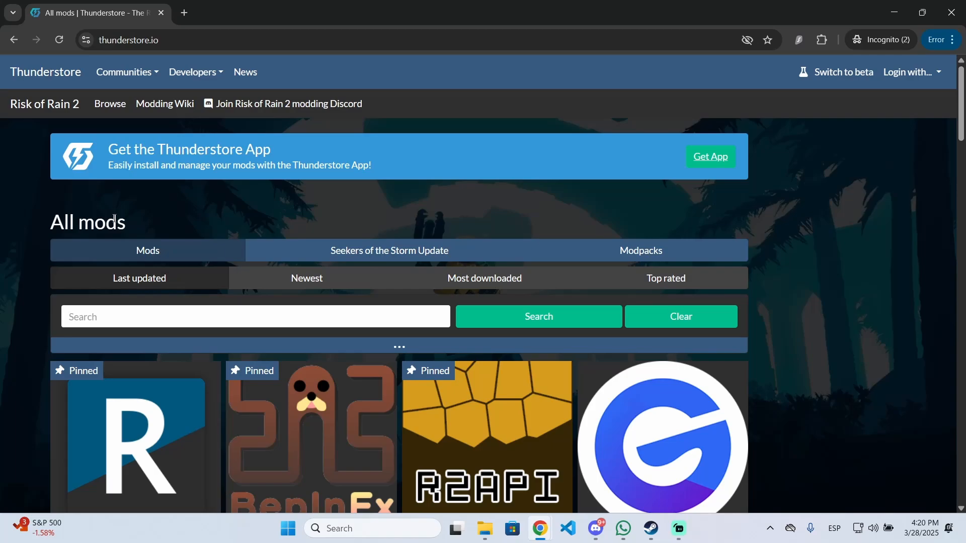
mouse_move(76, 129)
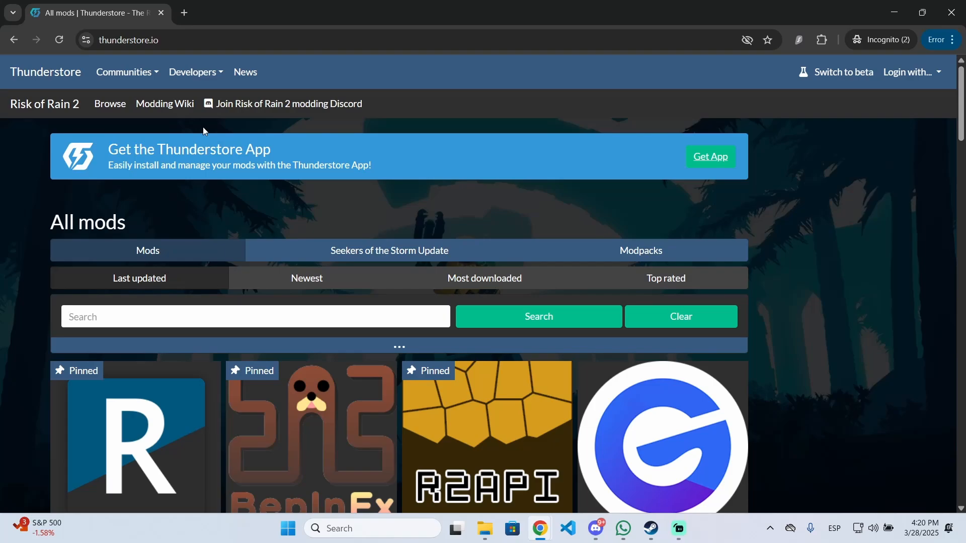
mouse_move(268, 172)
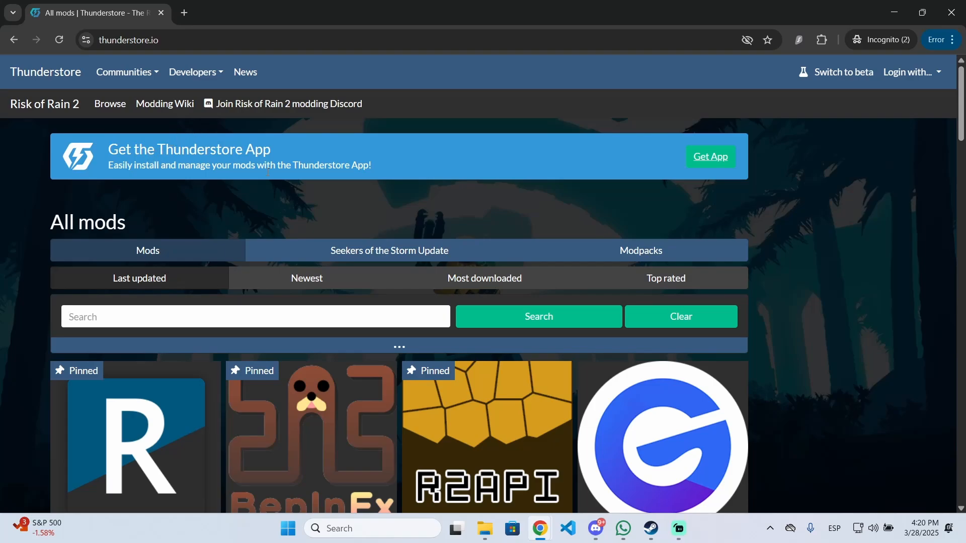
mouse_move(874, 146)
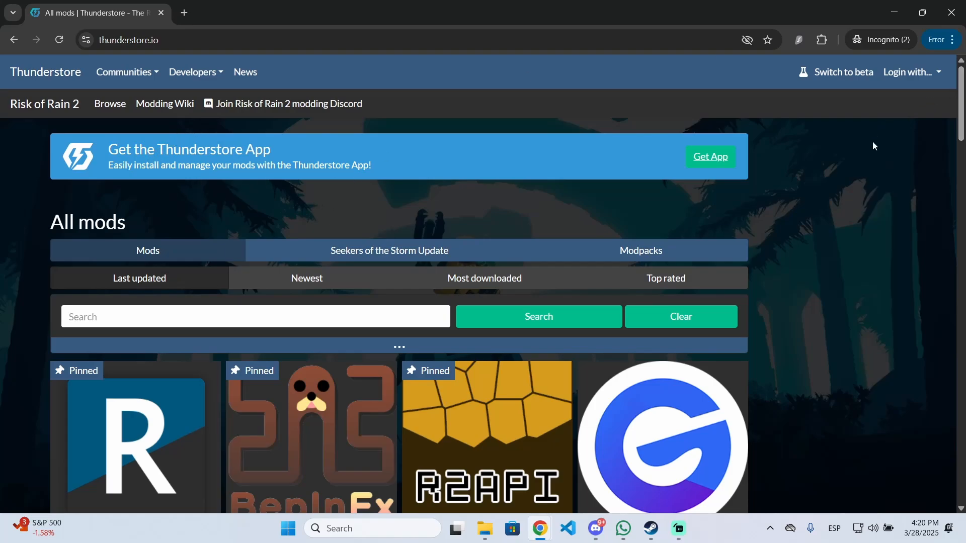
mouse_move(713, 253)
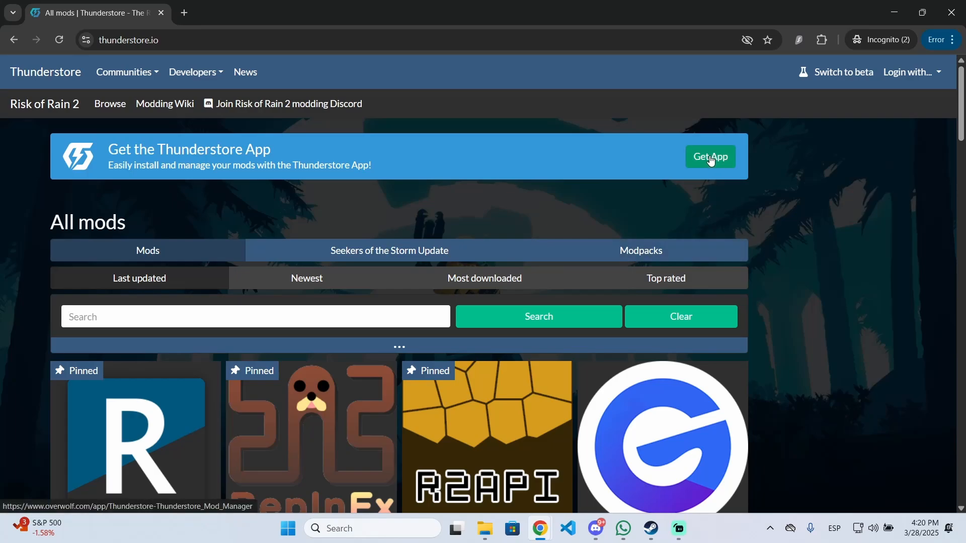
Step: Open the Thunderstore Mod Manager Overwolf page from the thunderstore.io Get App banner
left_click(710, 156)
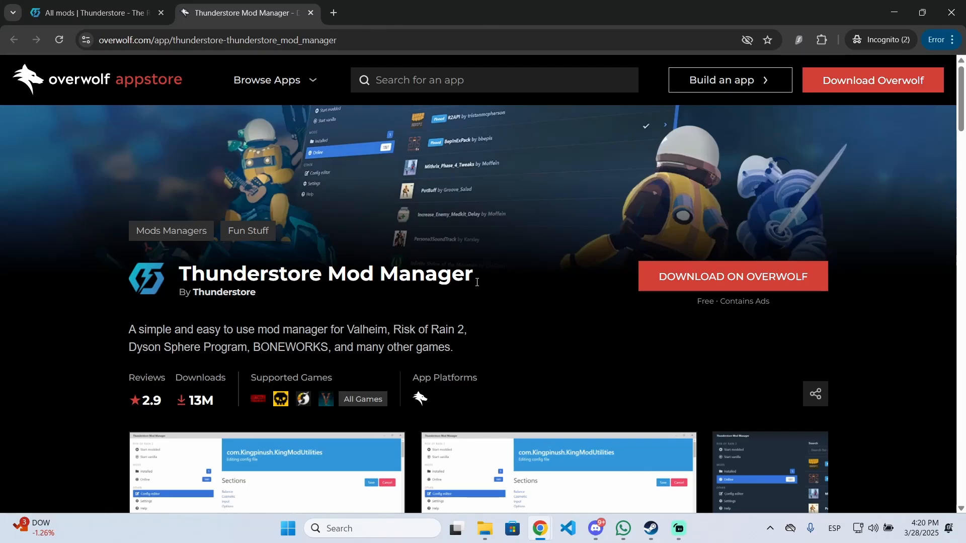
mouse_move(385, 533)
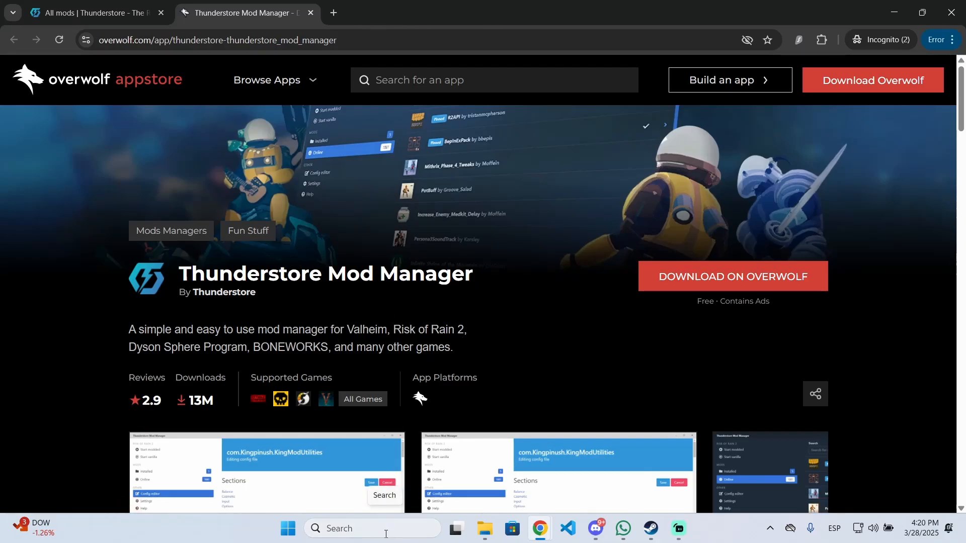
Step: In the mod manager, search games for 'r.e.p' and select R.E.P.O
left_click(692, 529)
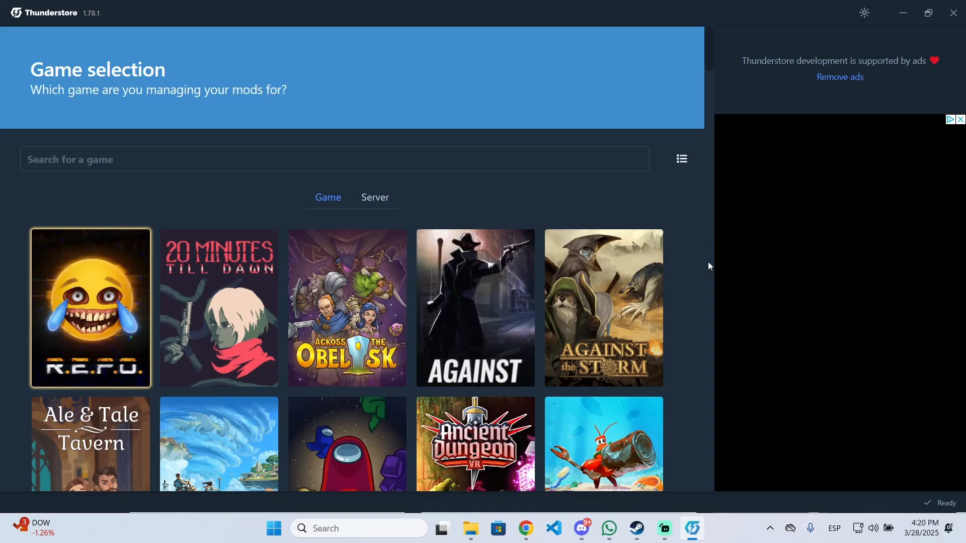
scroll("down", 3)
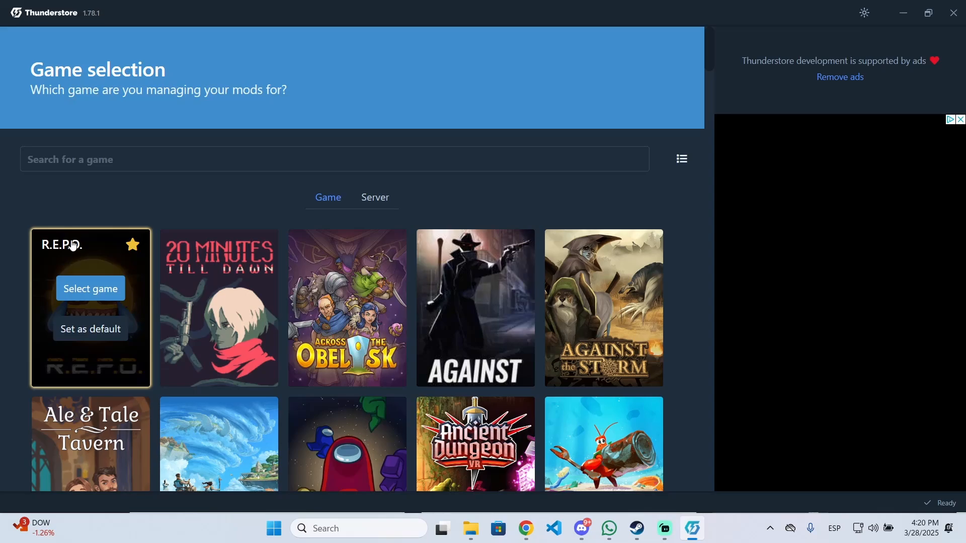
mouse_move(143, 268)
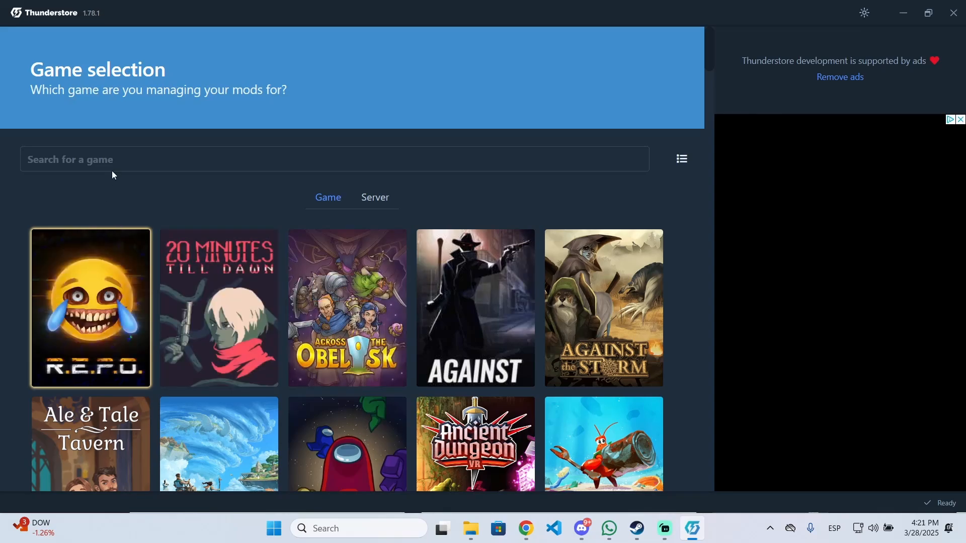
left_click(334, 146)
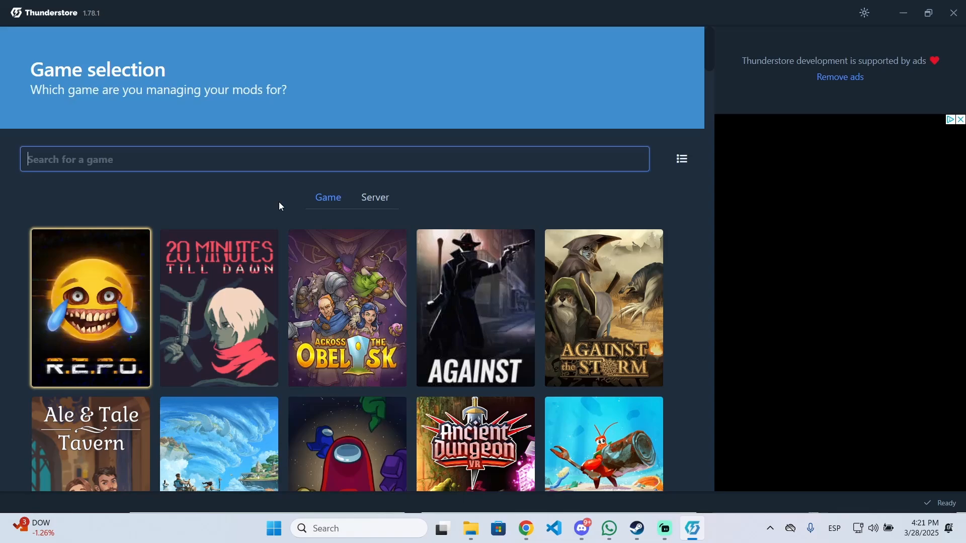
type("r.e.p")
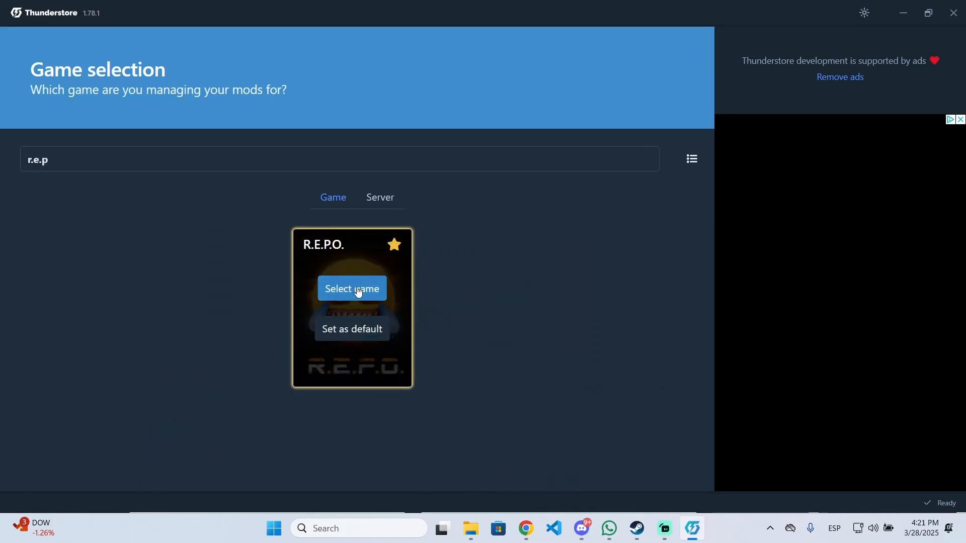
left_click(351, 289)
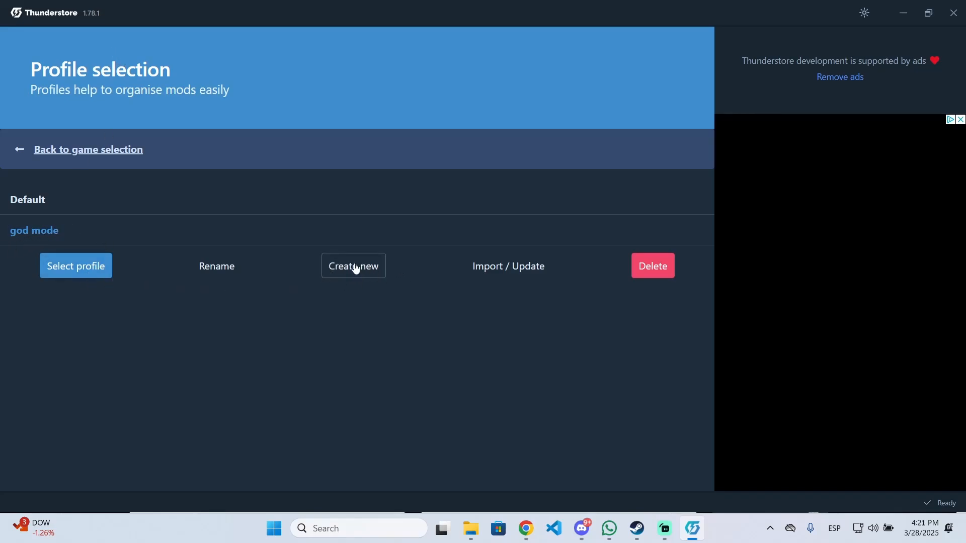
Step: Create a new R.E.P.O. profile named 'cosmetics' and load it
left_click(354, 267)
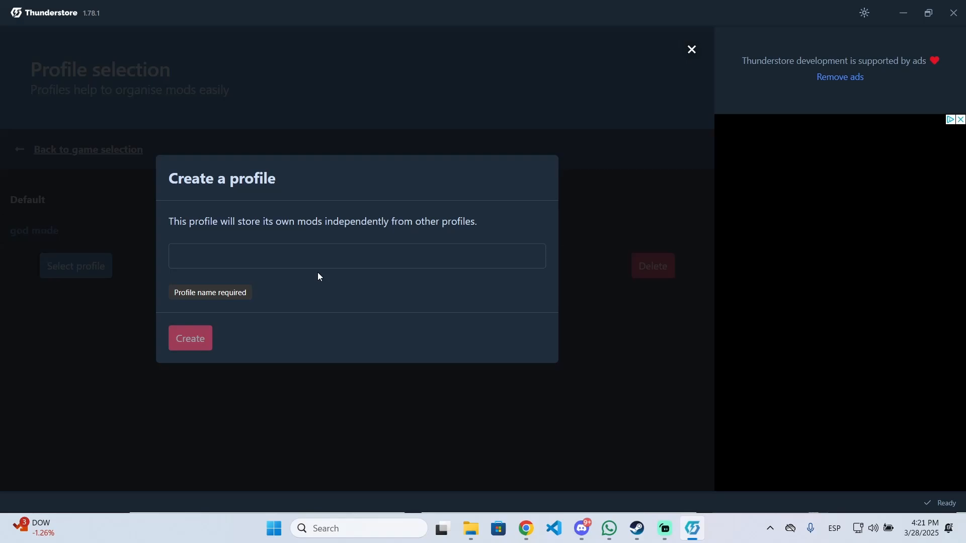
left_click(319, 259)
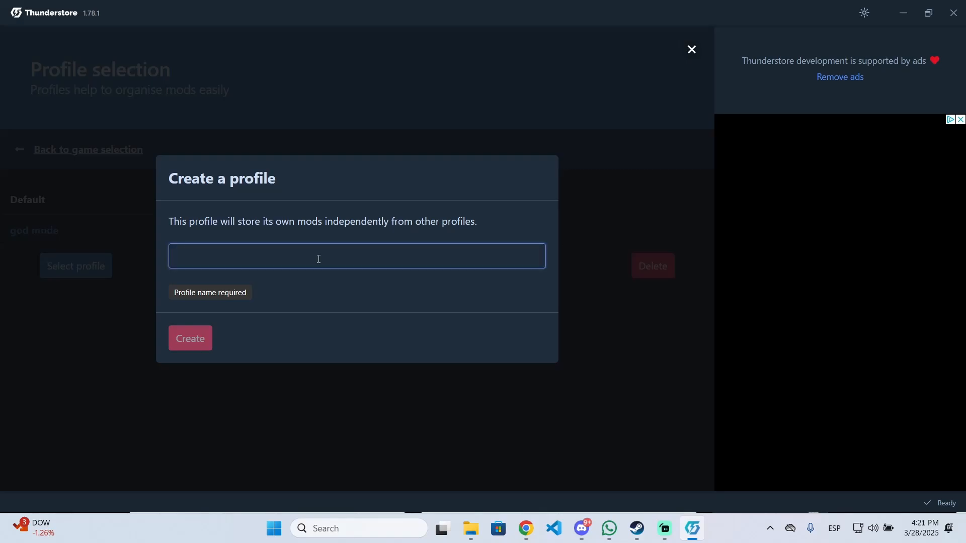
type("cosmetc")
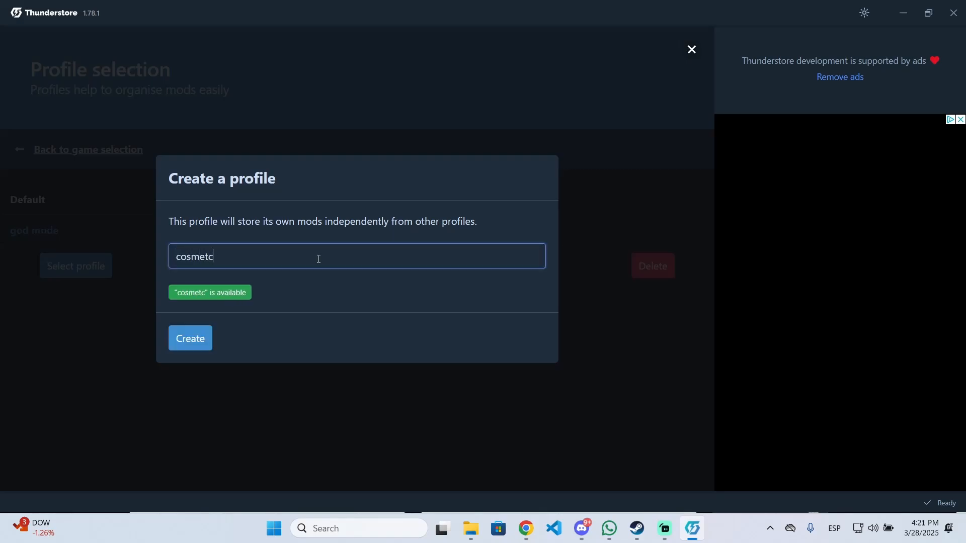
type("ics")
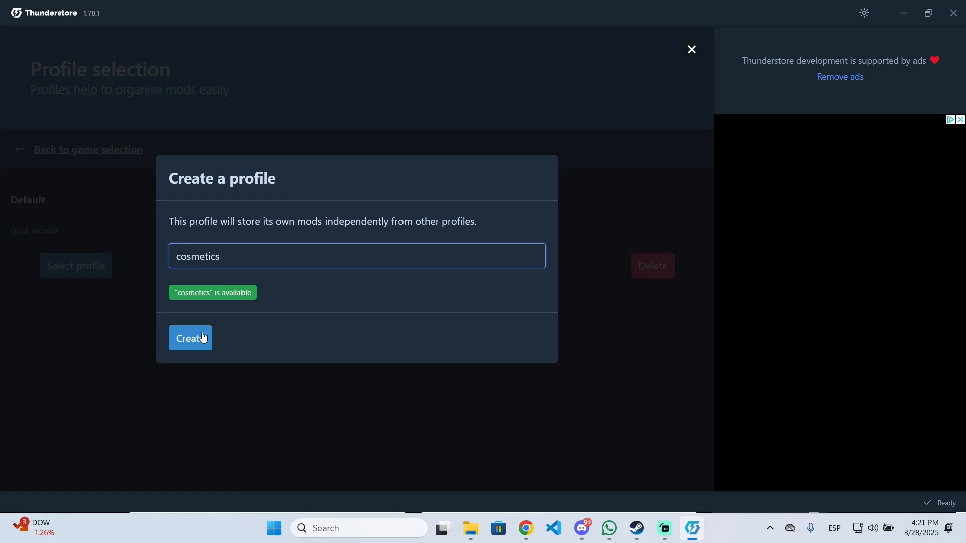
left_click(190, 338)
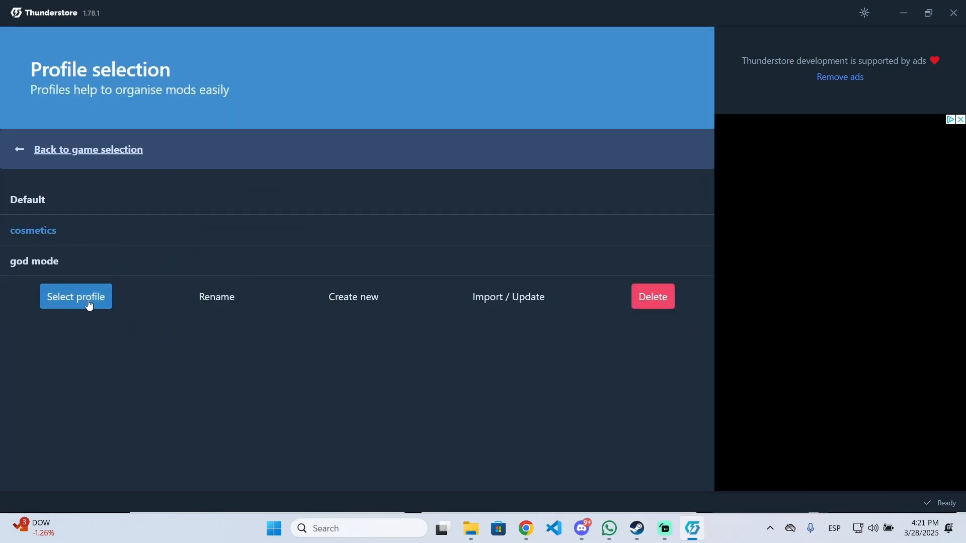
left_click(76, 296)
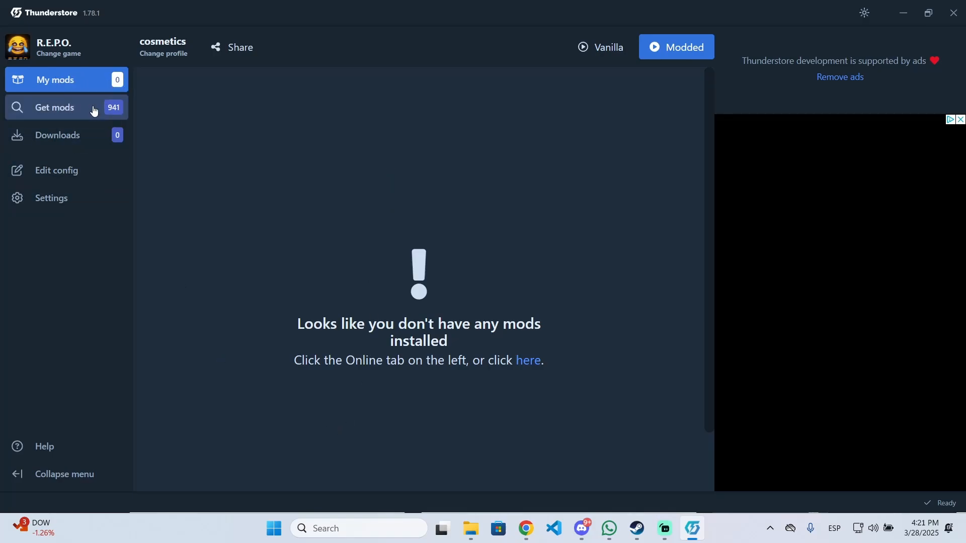
Step: Search Get mods for 'morehead' and sort the results by download count
left_click(55, 107)
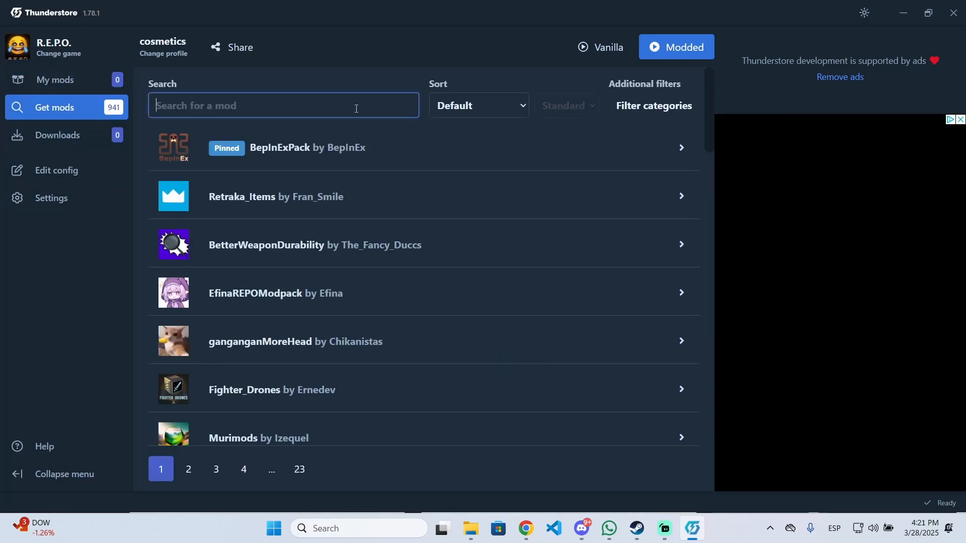
type("morehead")
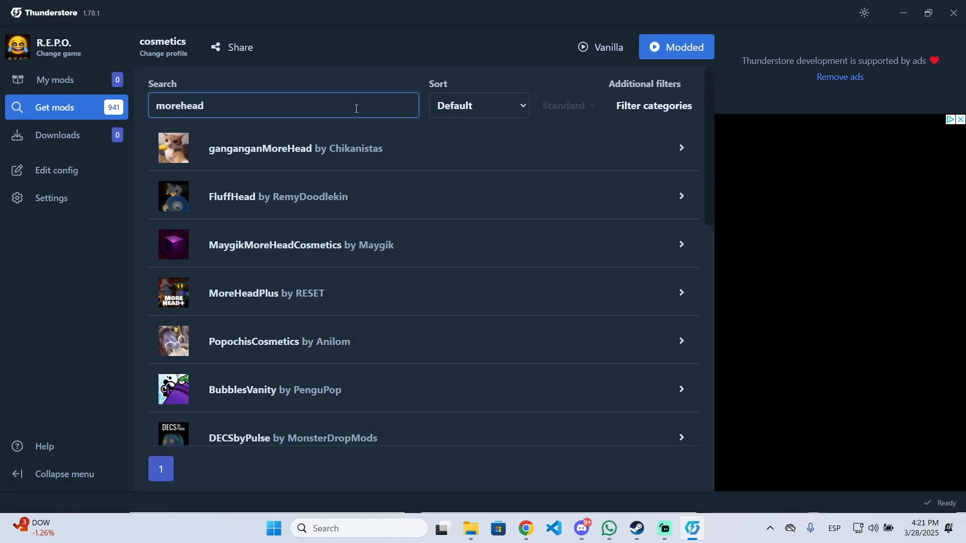
scroll("down", 3)
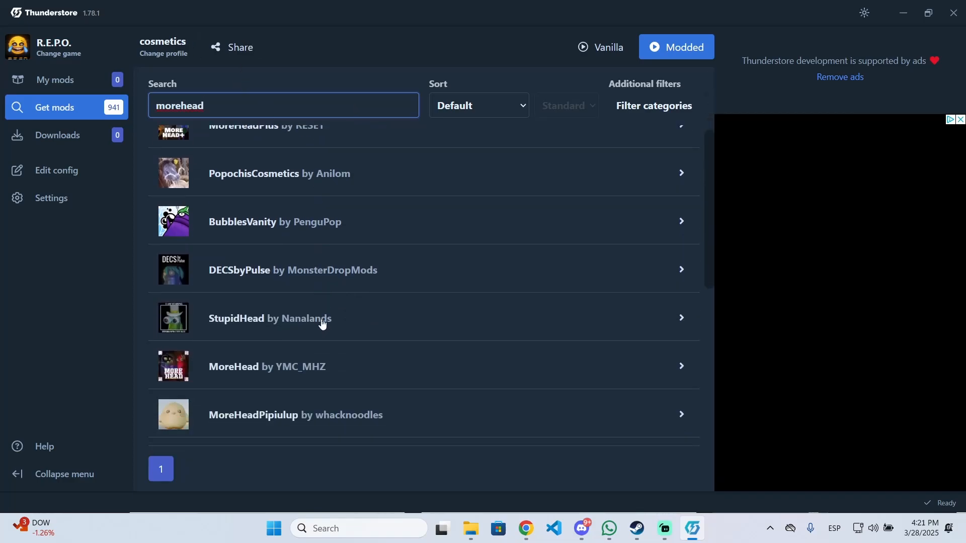
scroll("up", 3)
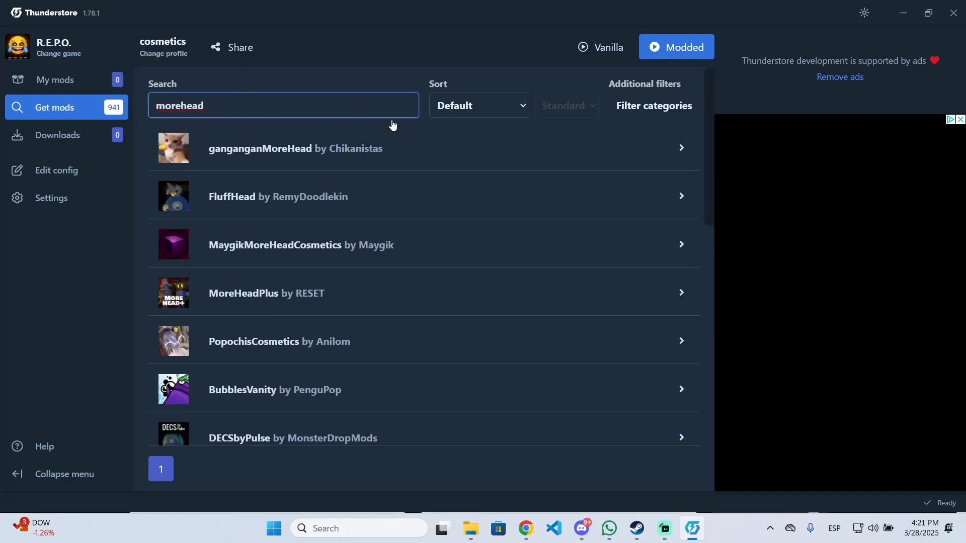
left_click(478, 105)
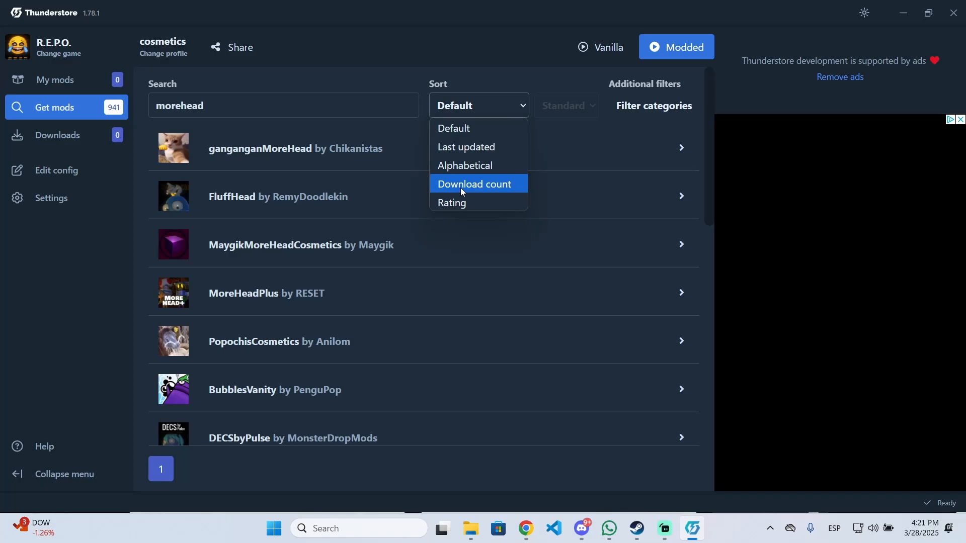
left_click(474, 183)
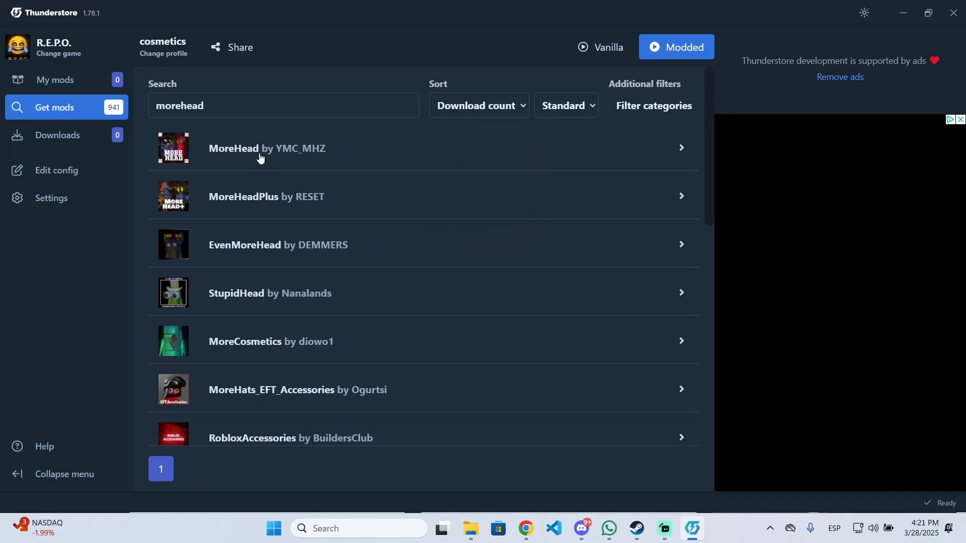
Step: Install MoreHead with its dependencies and review the profile's installed mods
left_click(260, 151)
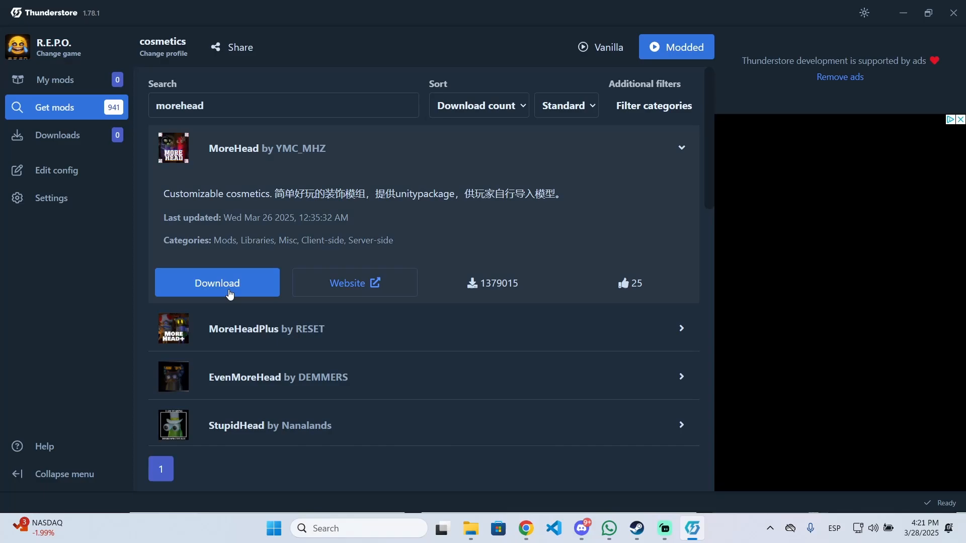
left_click(217, 283)
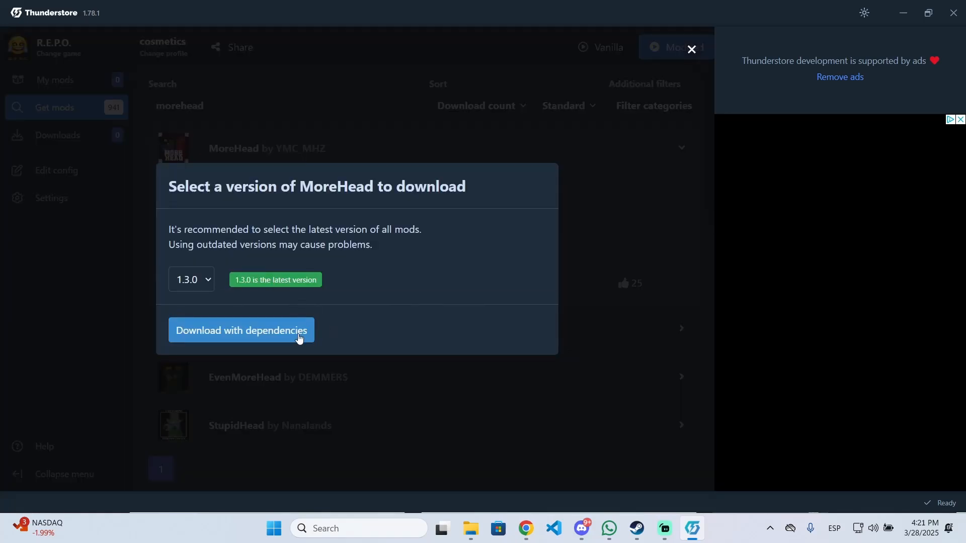
left_click(241, 330)
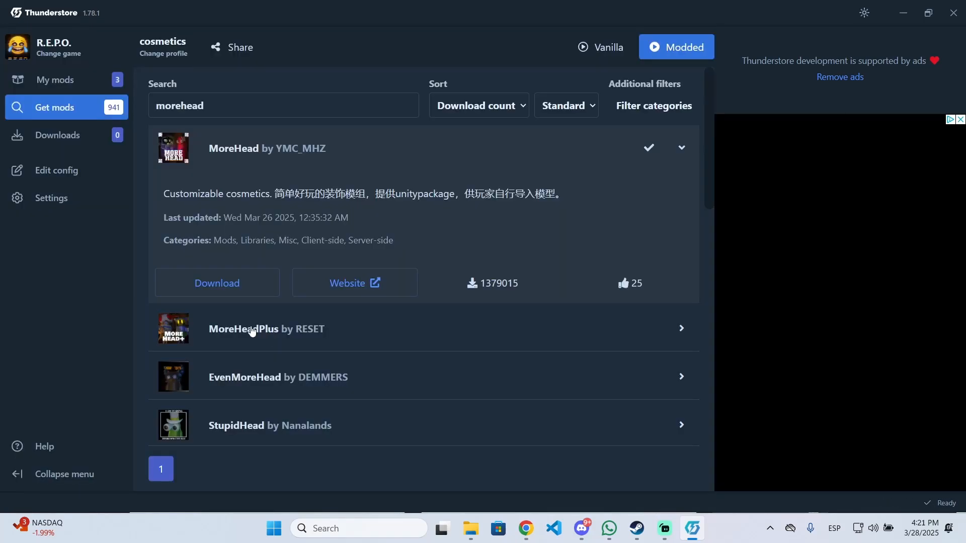
left_click(55, 80)
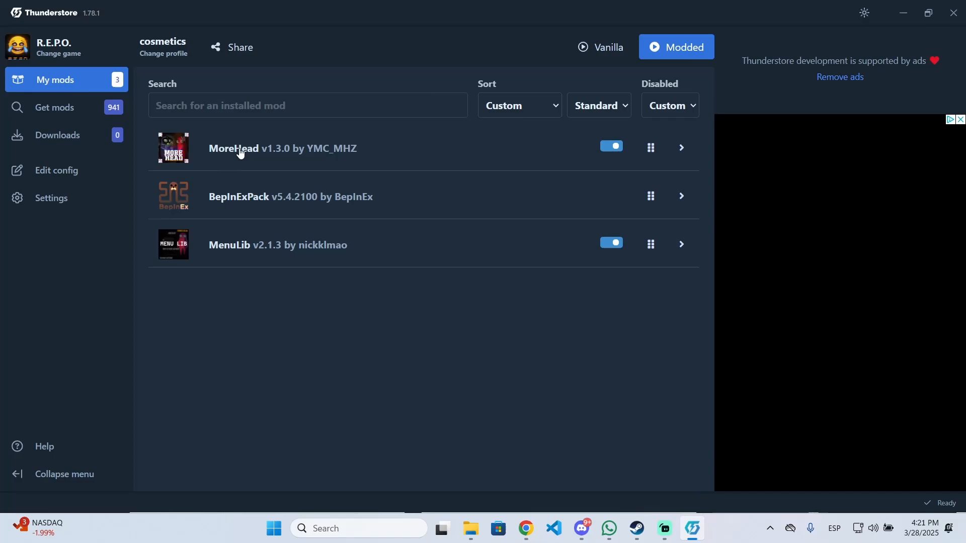
mouse_move(177, 220)
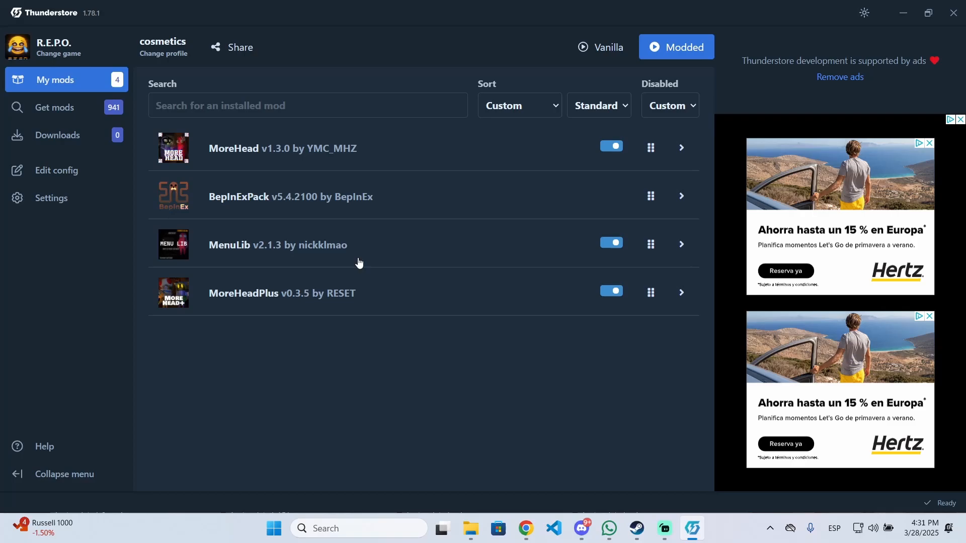
mouse_move(295, 300)
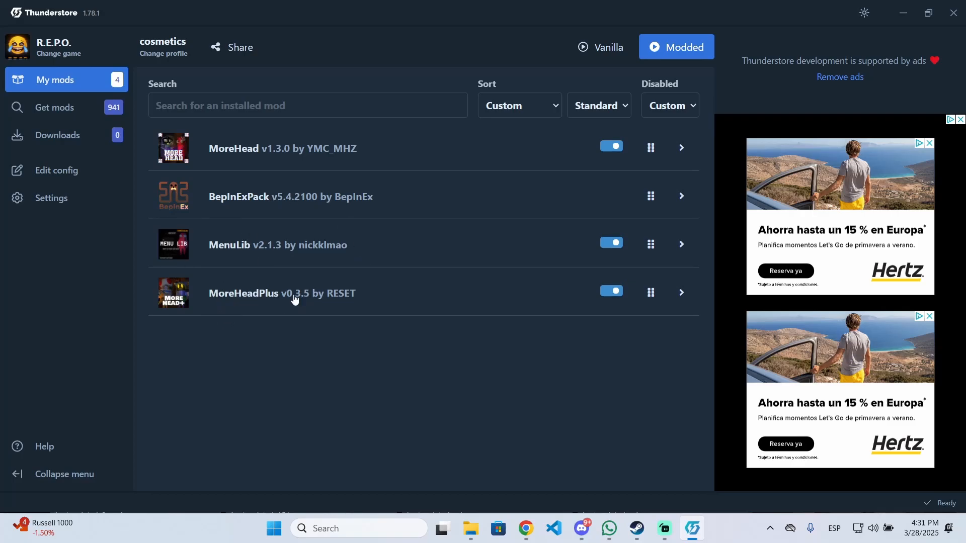
mouse_move(278, 305)
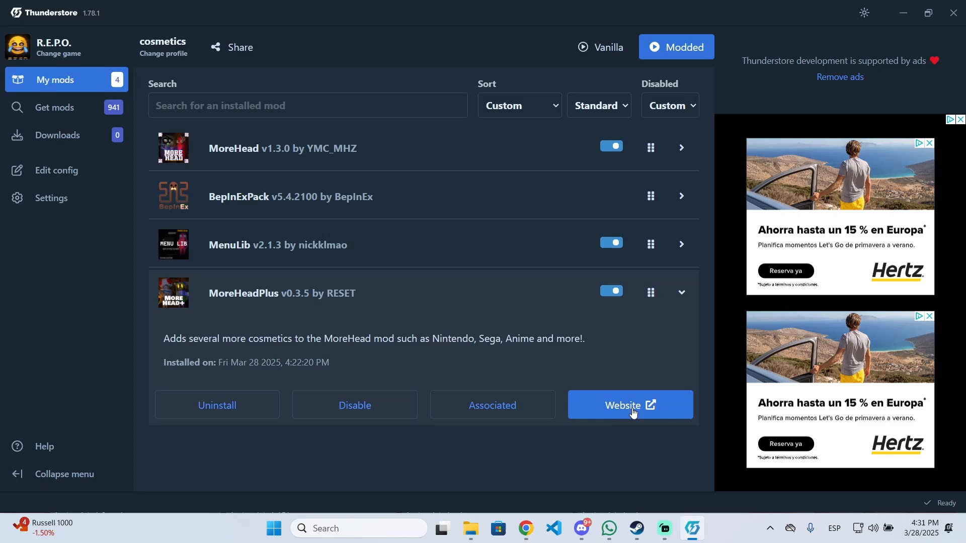
Step: Open the MoreHeadPlus web page via its Website button in My mods
left_click(630, 405)
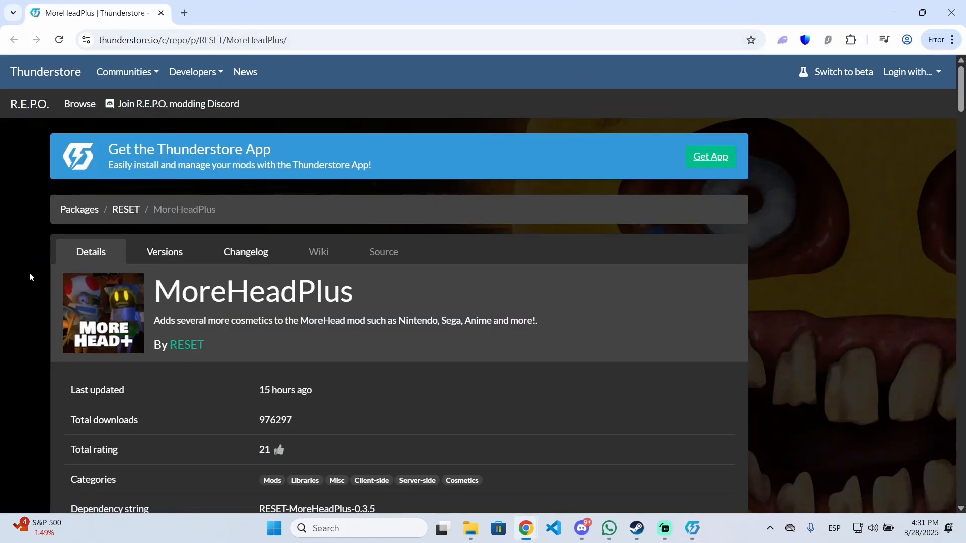
Step: Scroll through the MoreHeadPlus README cosmetics gallery to the bottom
scroll("down", 3)
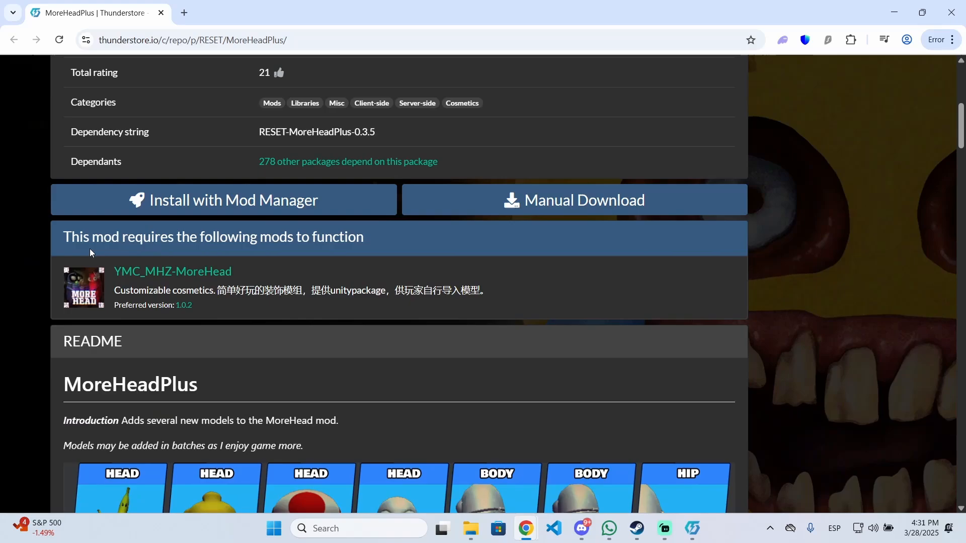
scroll("down", 3)
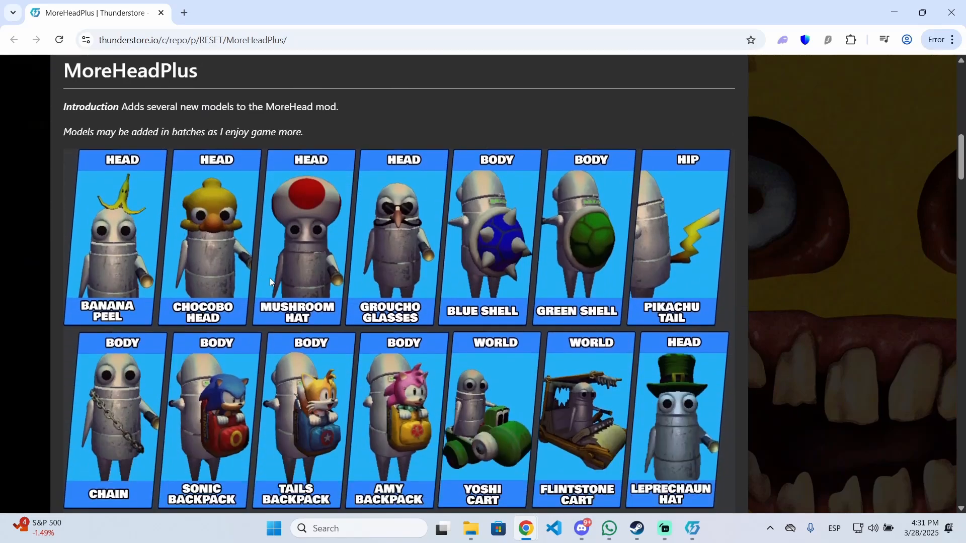
scroll("down", 3)
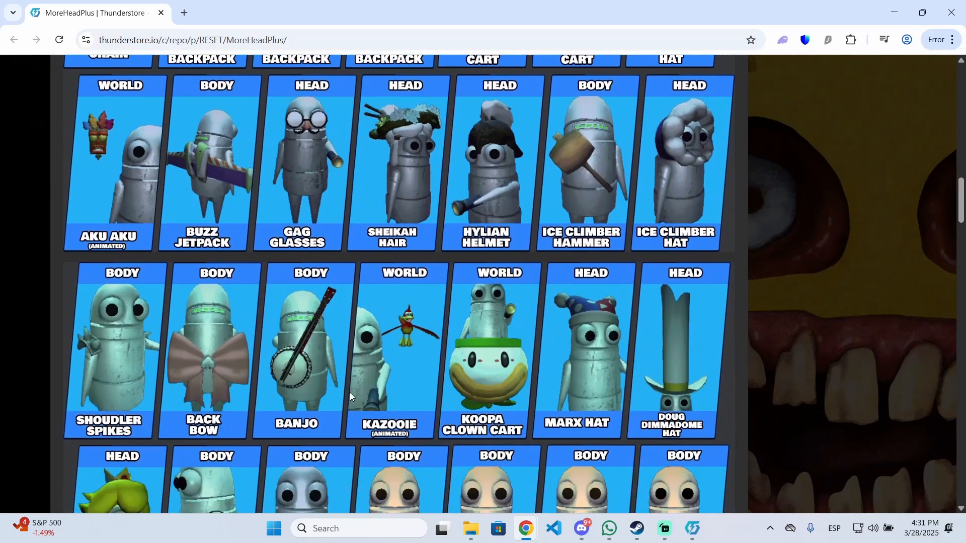
scroll("down", 3)
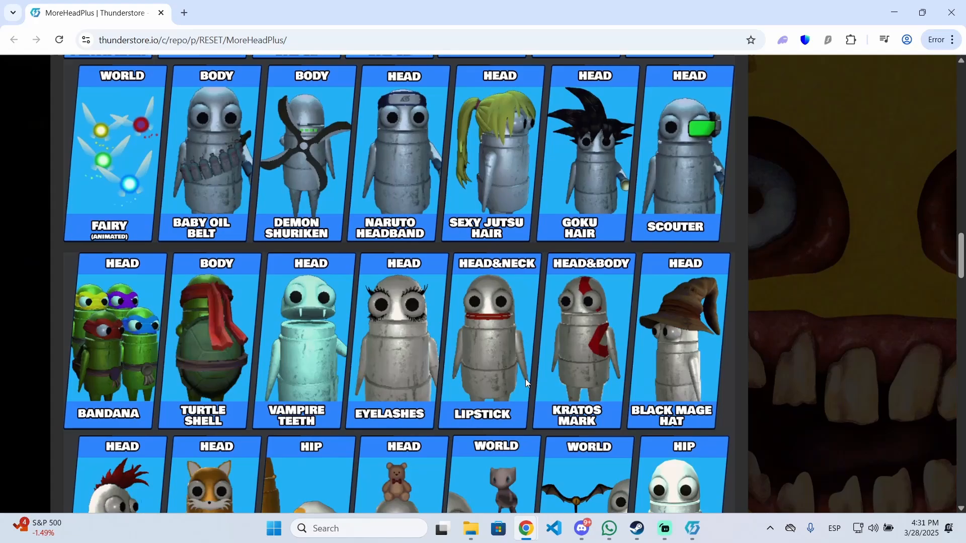
scroll("down", 3)
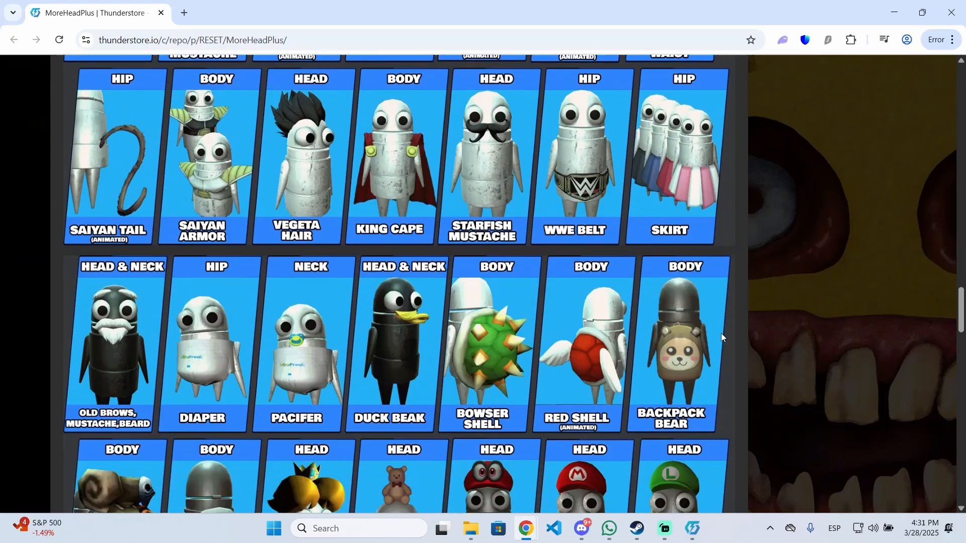
scroll("down", 3)
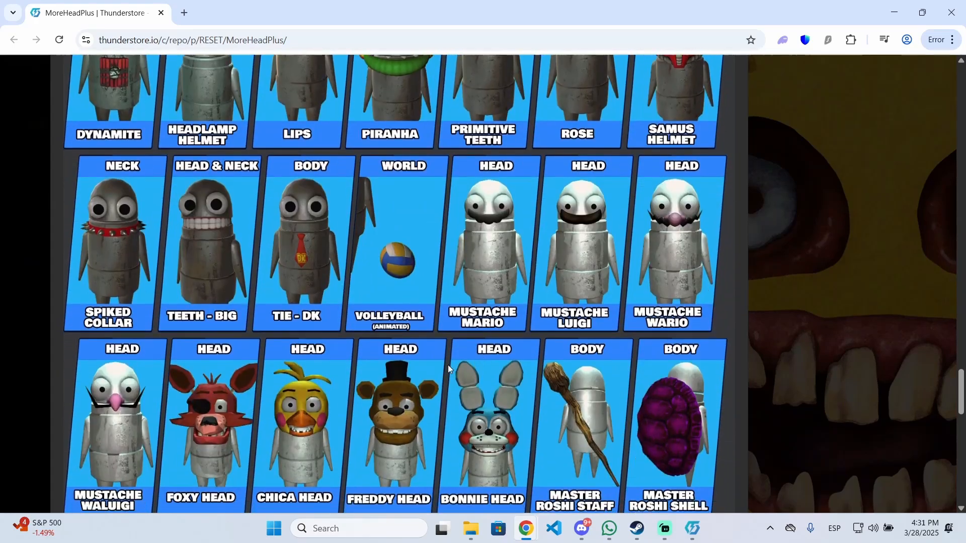
scroll("down", 3)
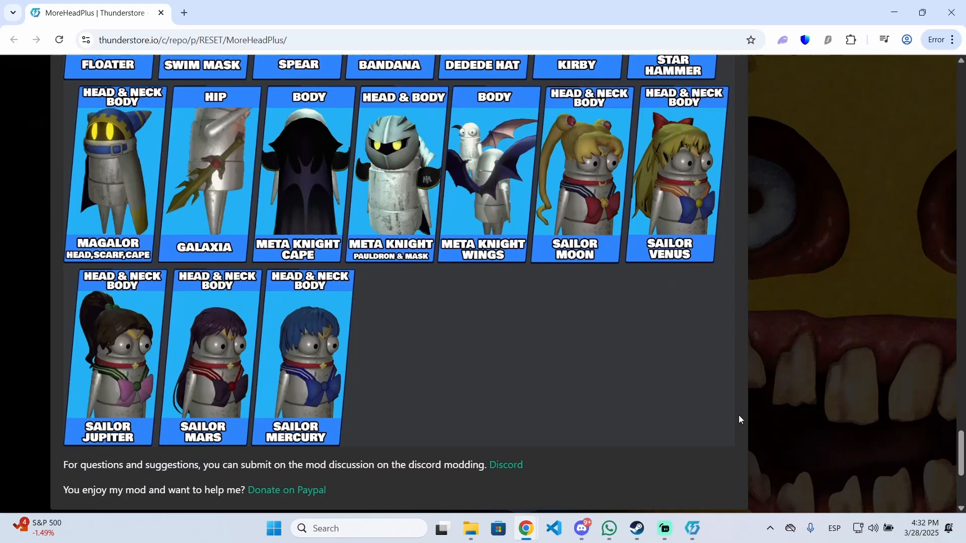
scroll("up", 3)
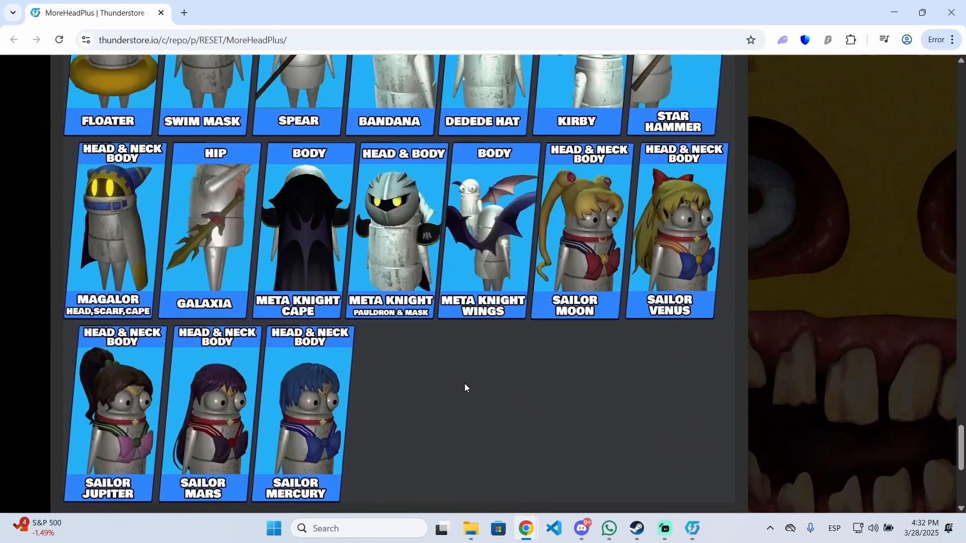
scroll("up", 3)
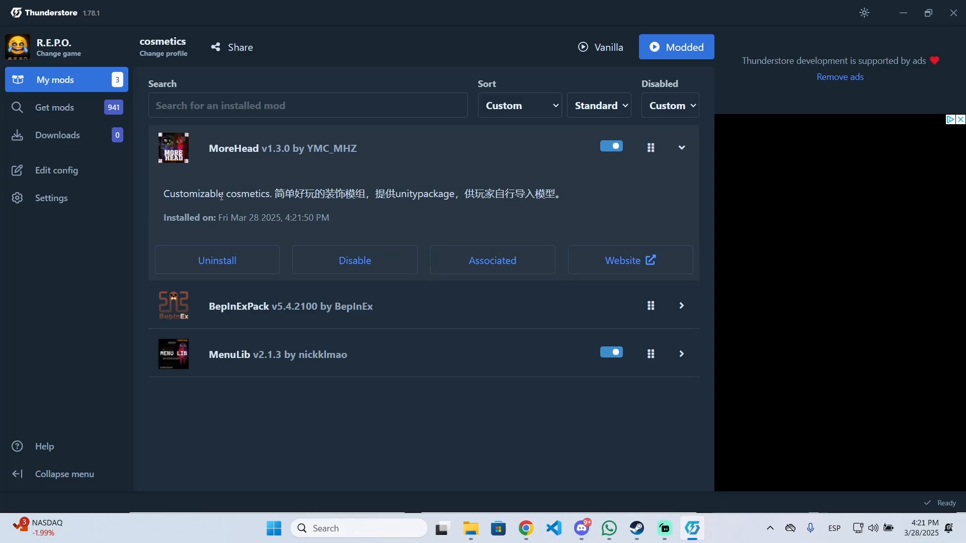
Step: Search Get mods for 'head' and install MoreHeadPlus with its dependencies
left_click(54, 107)
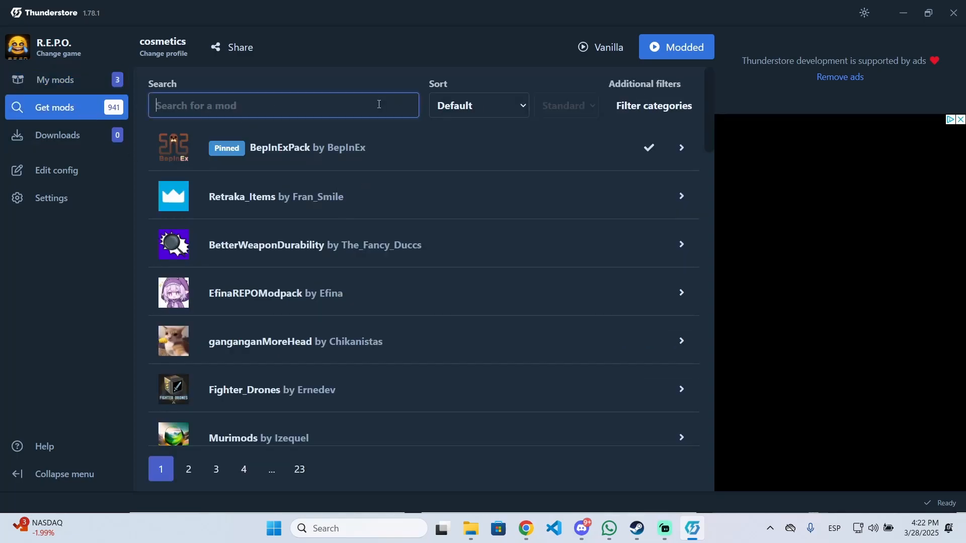
type("head")
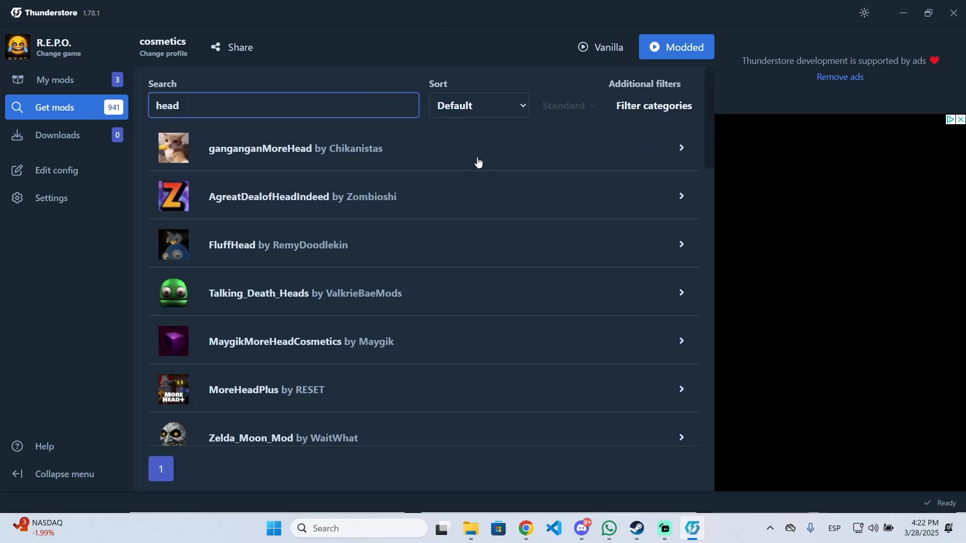
scroll("down", 3)
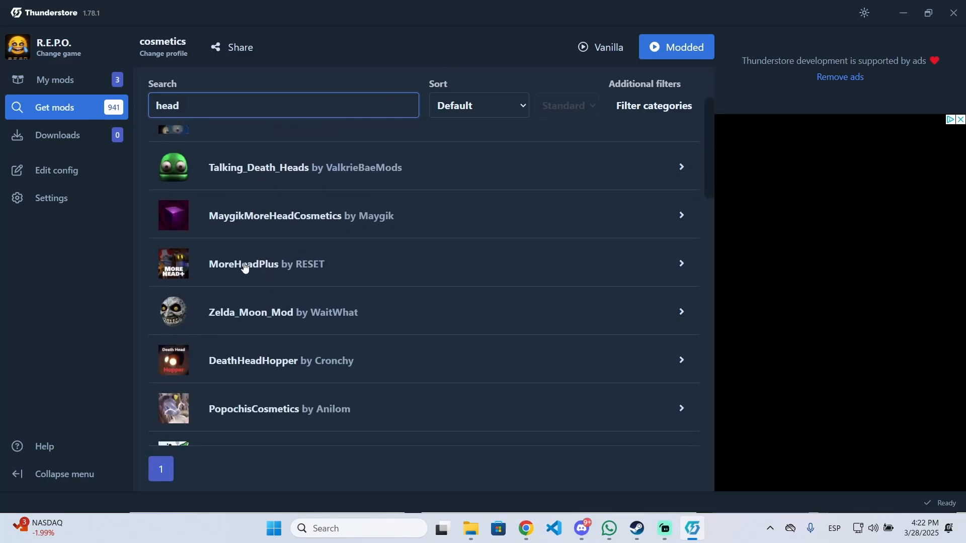
left_click(264, 264)
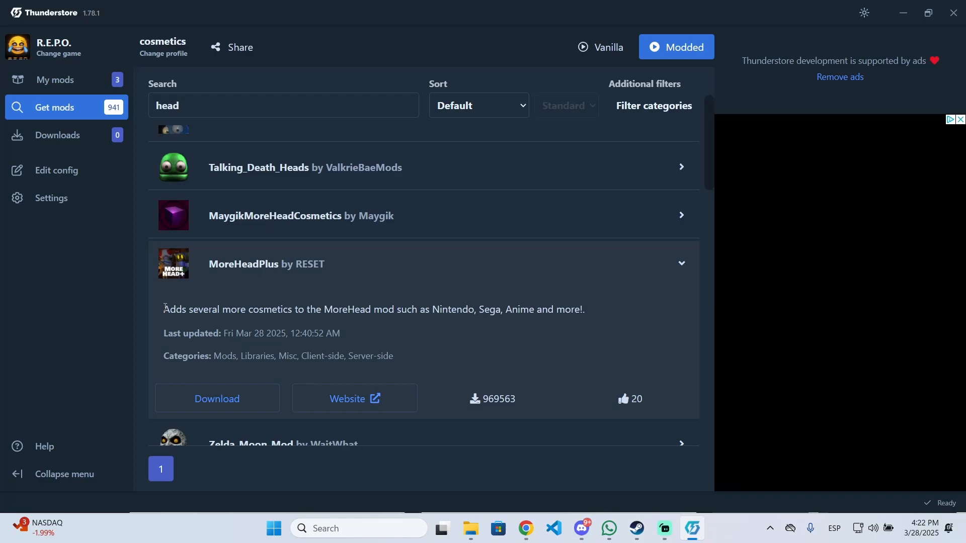
mouse_move(365, 309)
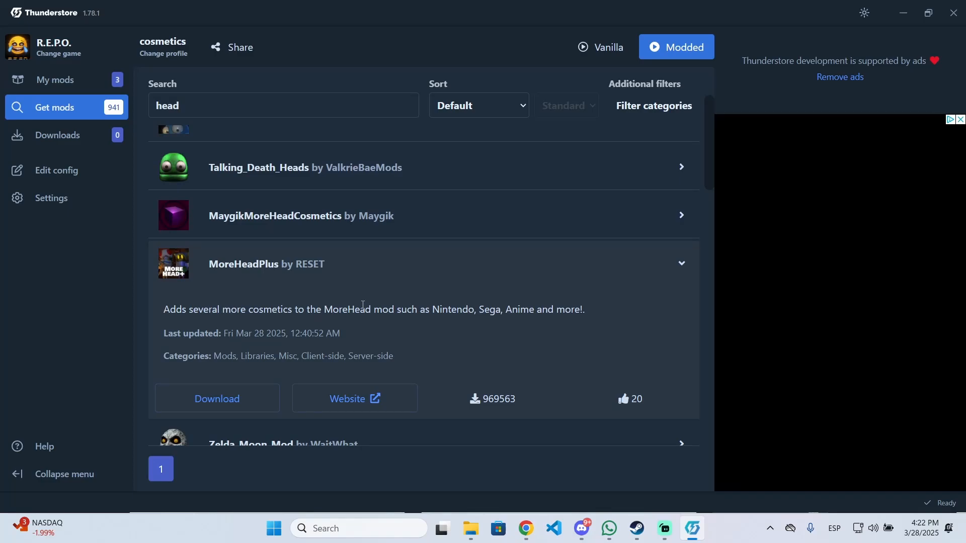
left_click(217, 398)
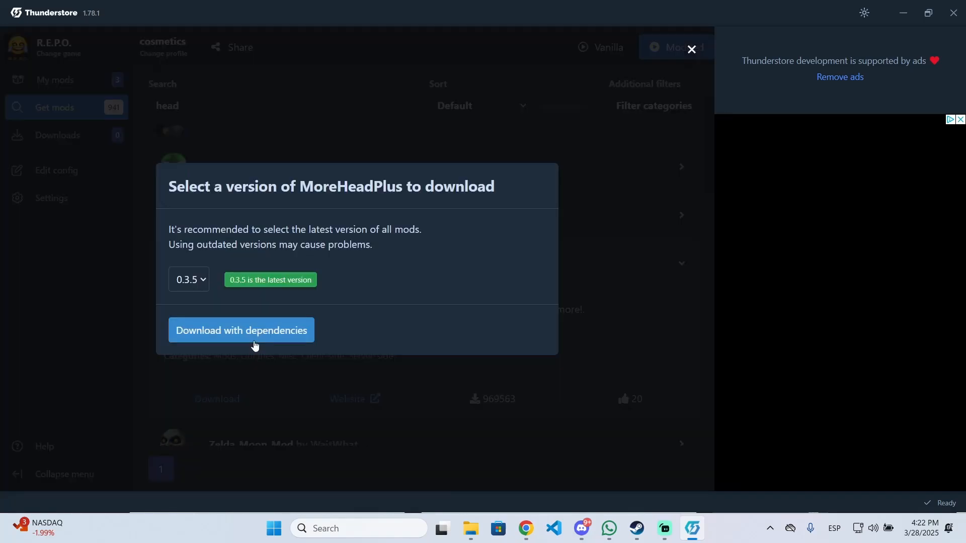
left_click(242, 330)
type("more")
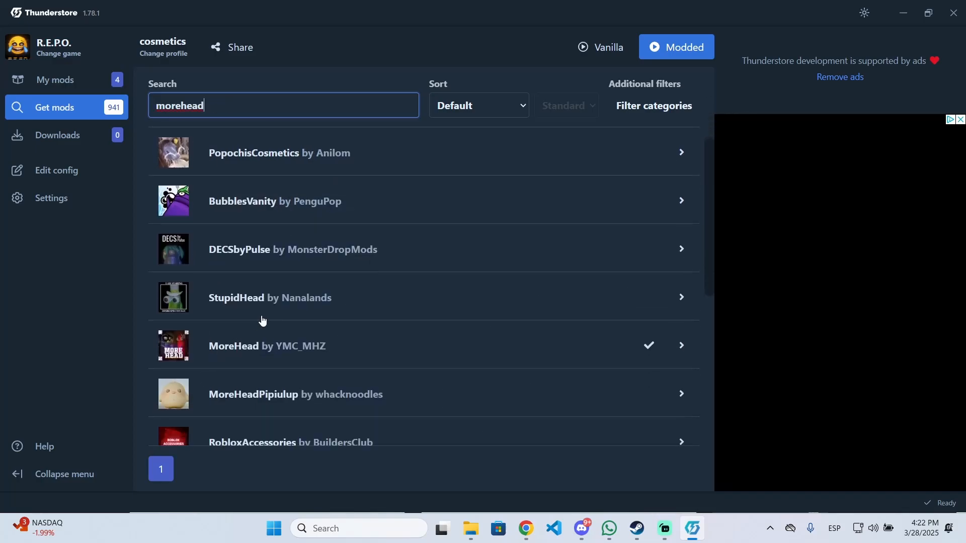
Step: Browse the 'morehead' results and ganganganMoreHead details, then return to My mods
scroll("down", 3)
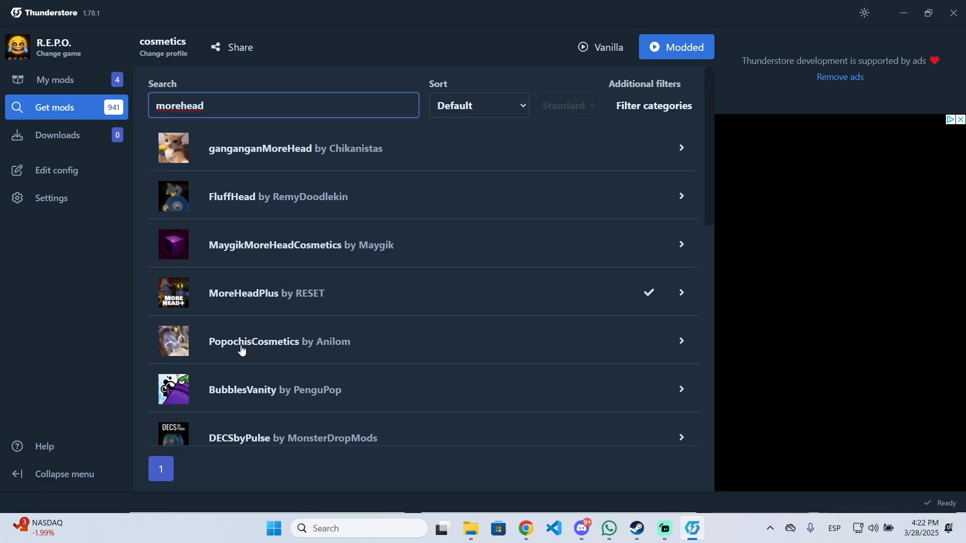
scroll("down", 3)
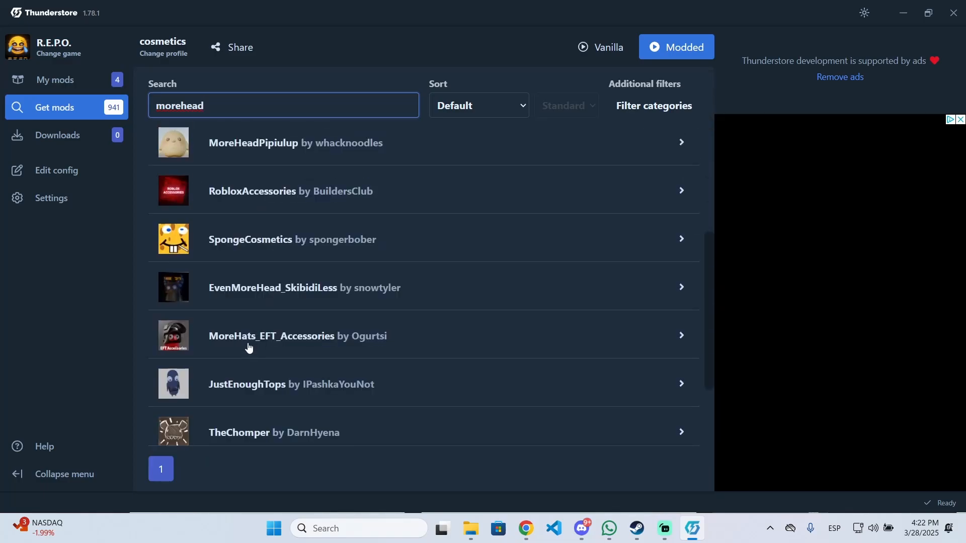
mouse_move(224, 262)
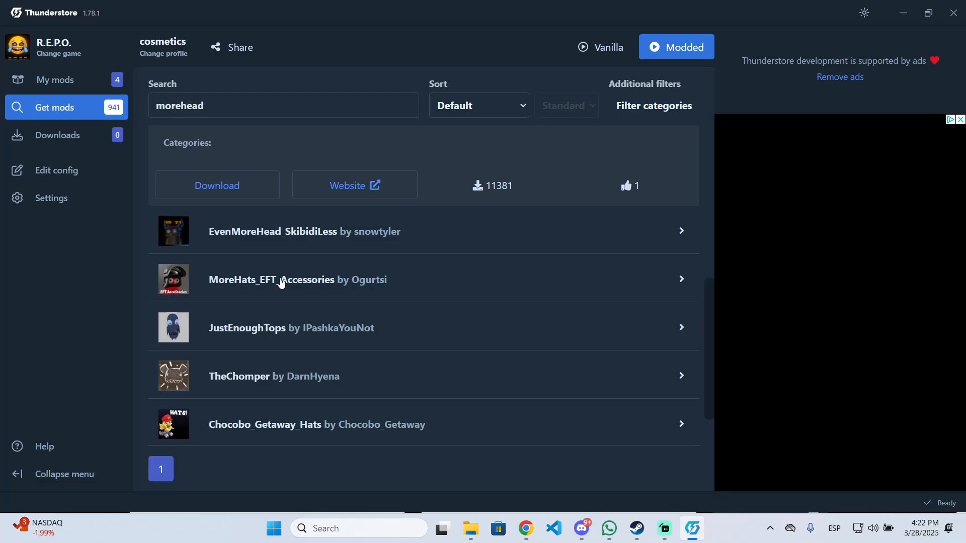
mouse_move(300, 281)
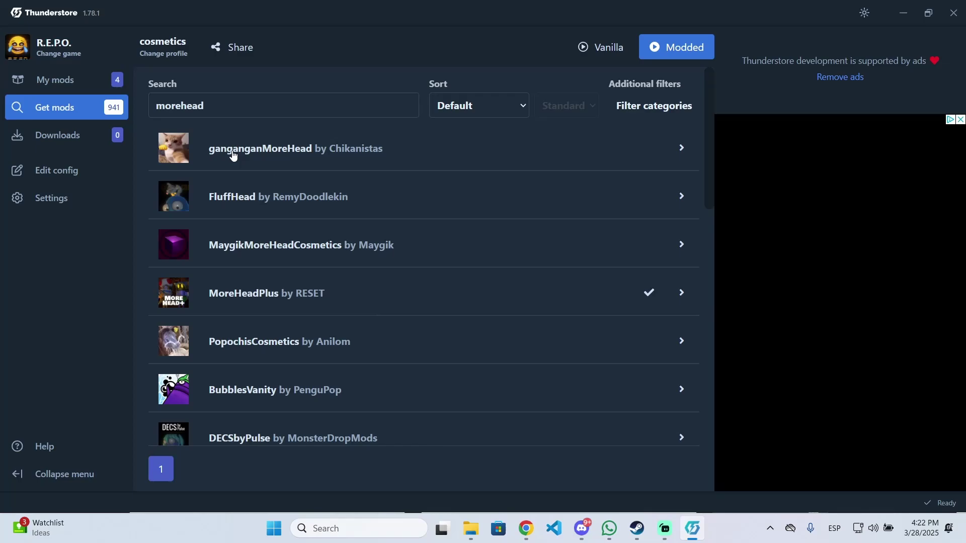
left_click(260, 148)
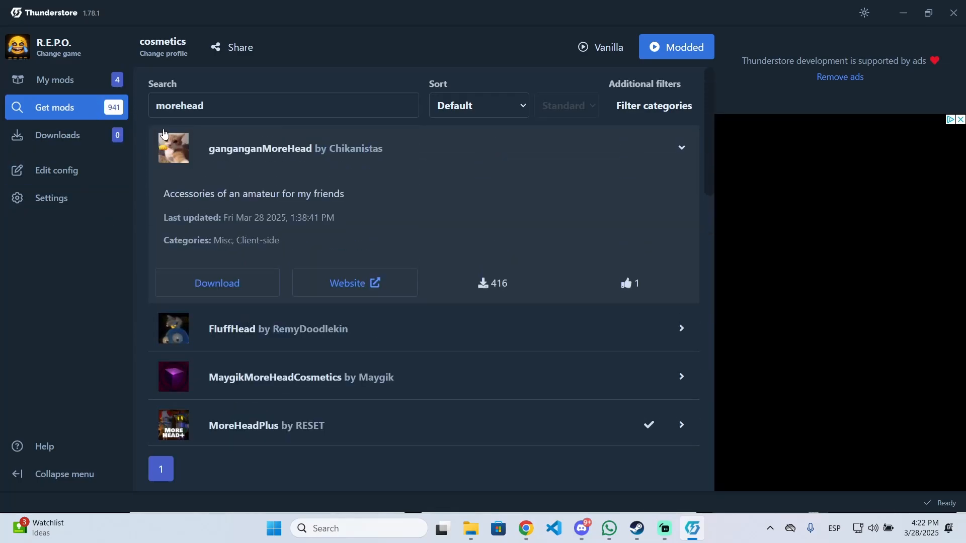
left_click(55, 80)
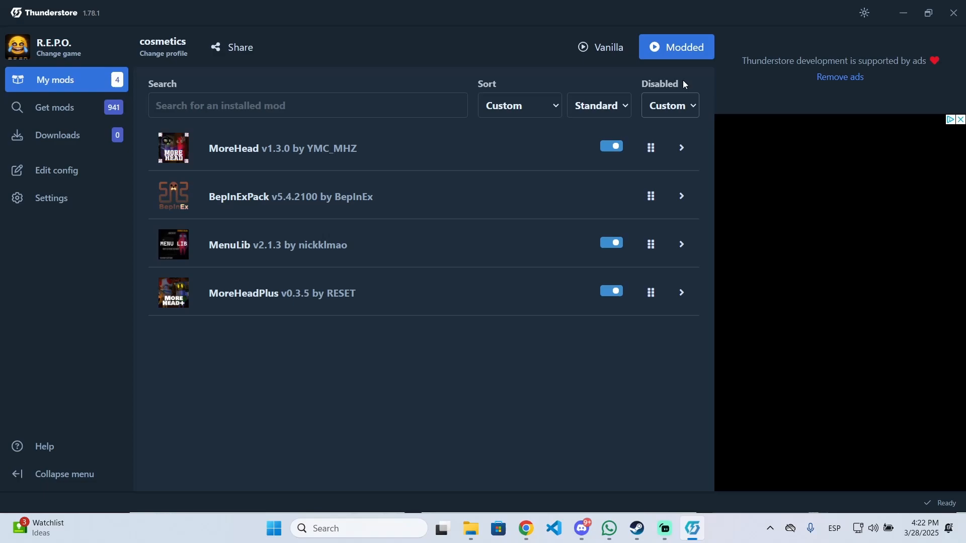
mouse_move(416, 328)
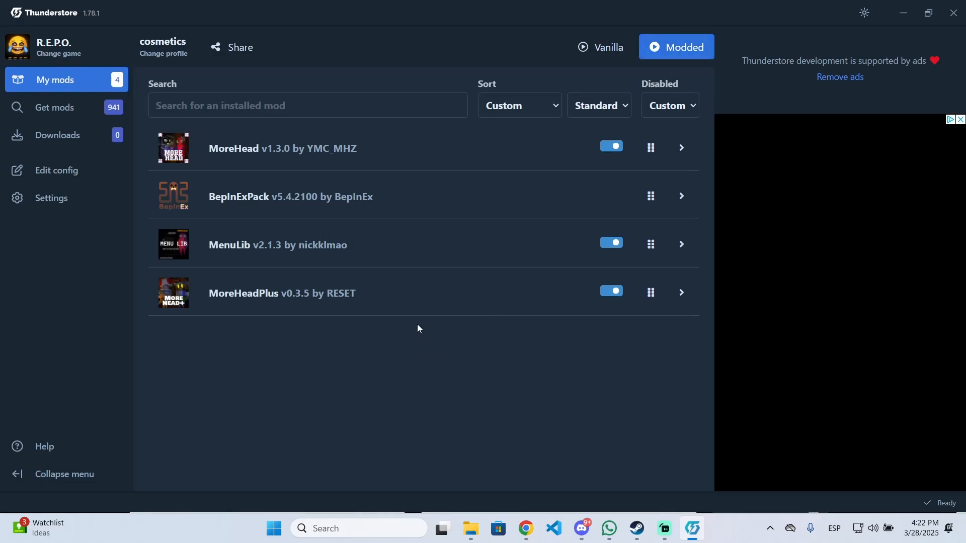
mouse_move(161, 142)
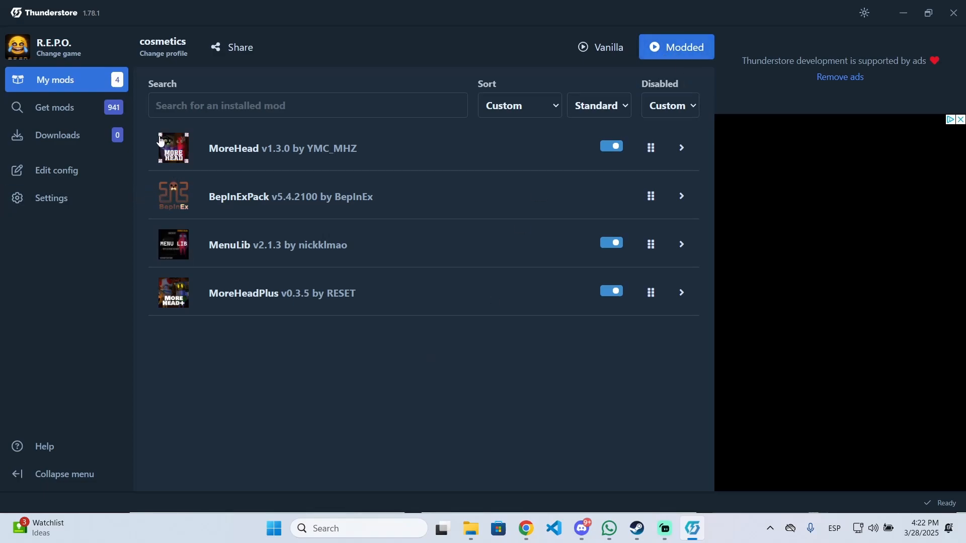
mouse_move(217, 255)
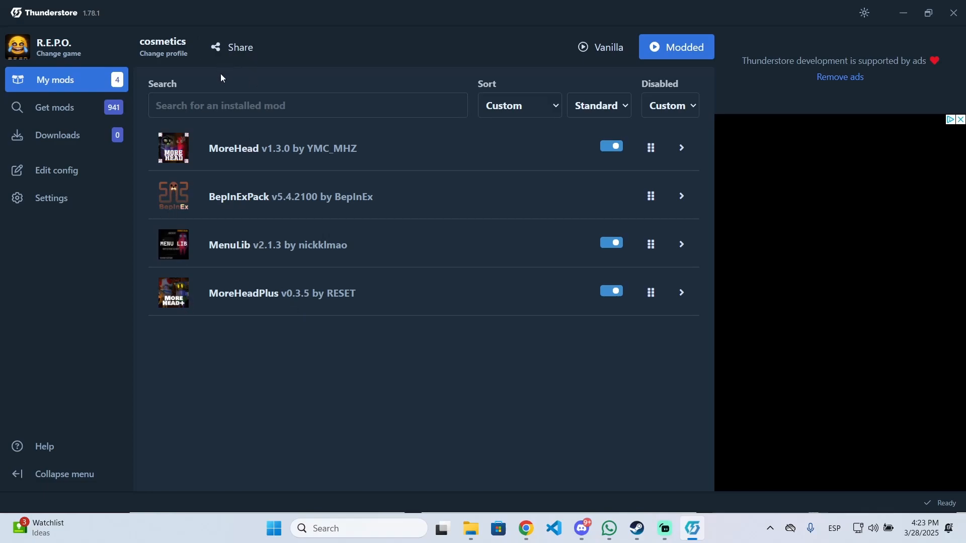
mouse_move(753, 359)
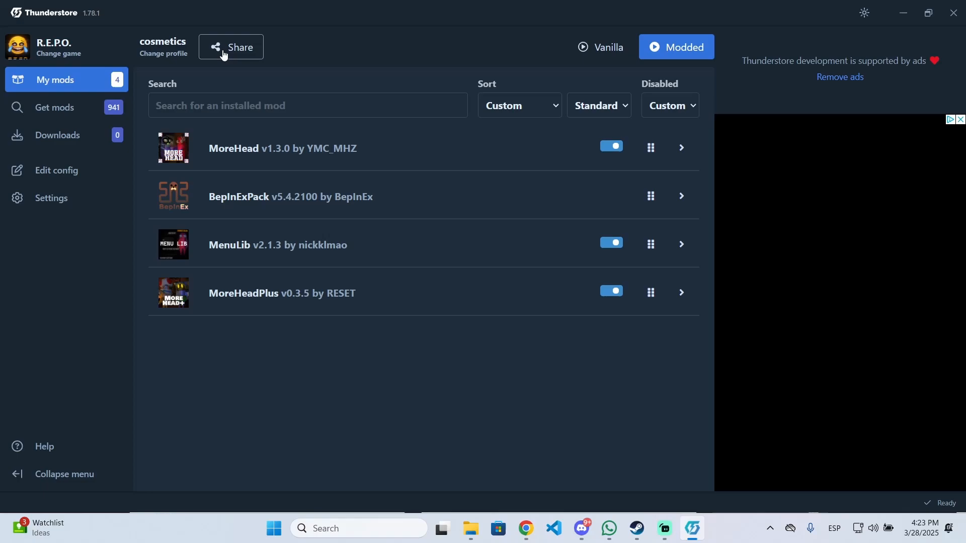
Step: Export the cosmetics profile with Share to copy its share code
left_click(231, 47)
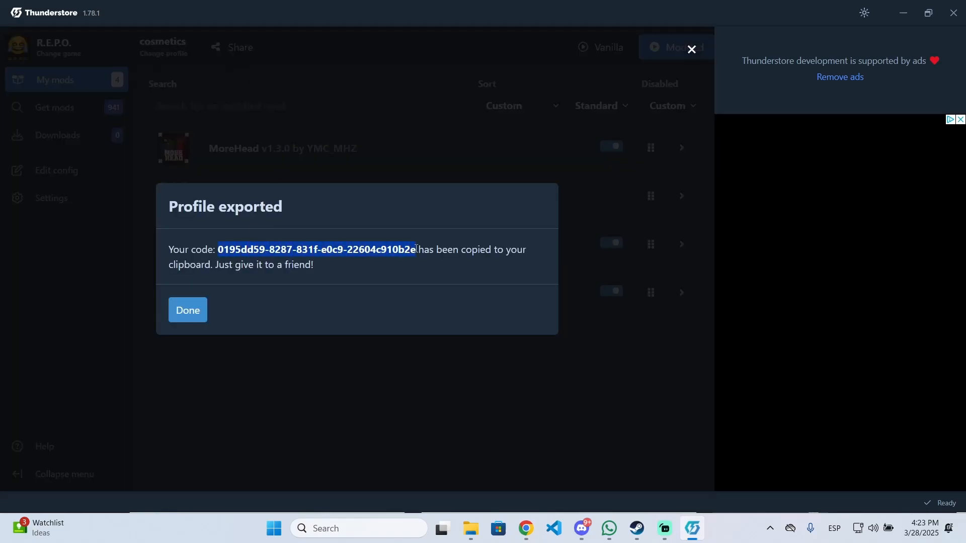
mouse_move(194, 313)
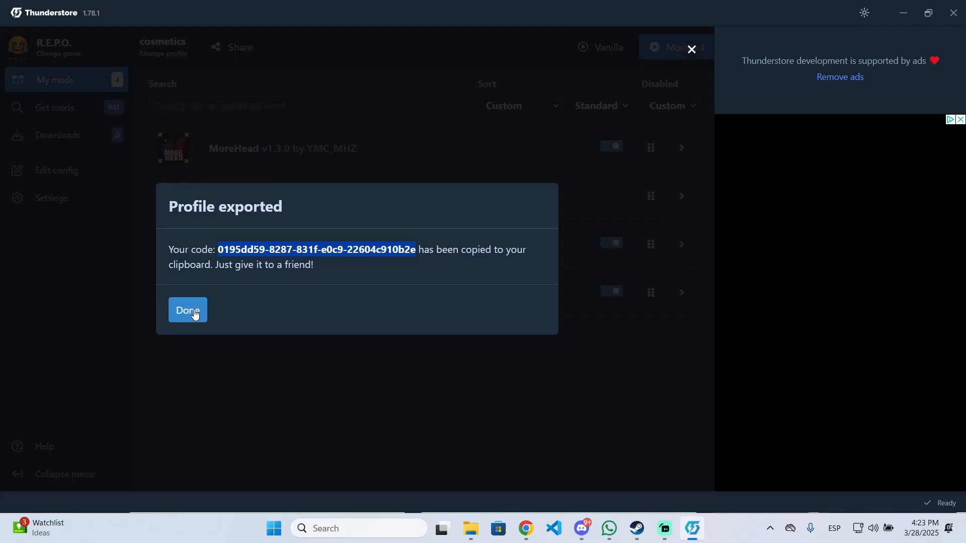
Step: Import the shared profile code and preview MoreHead, BepInExPack, MenuLib and MoreHeadPlus
left_click(187, 311)
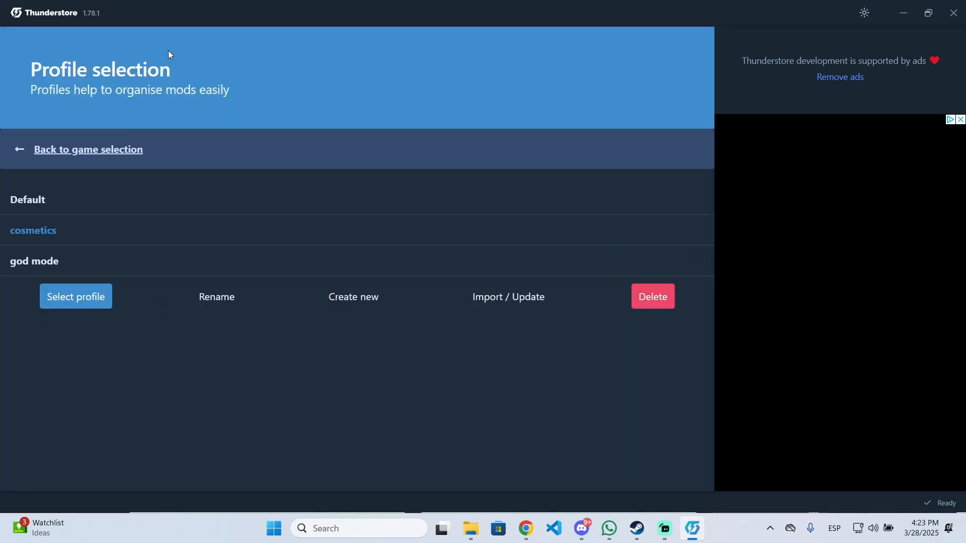
mouse_move(494, 312)
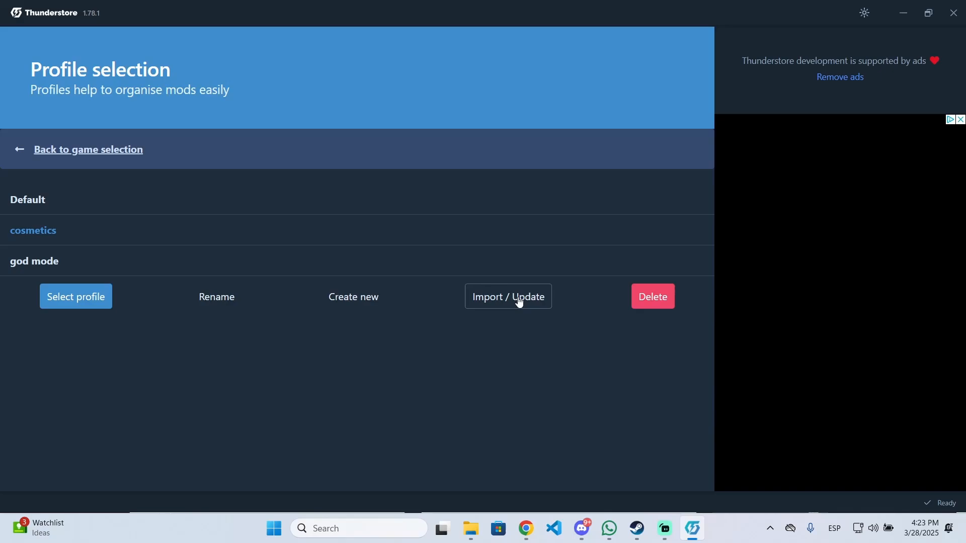
left_click(508, 296)
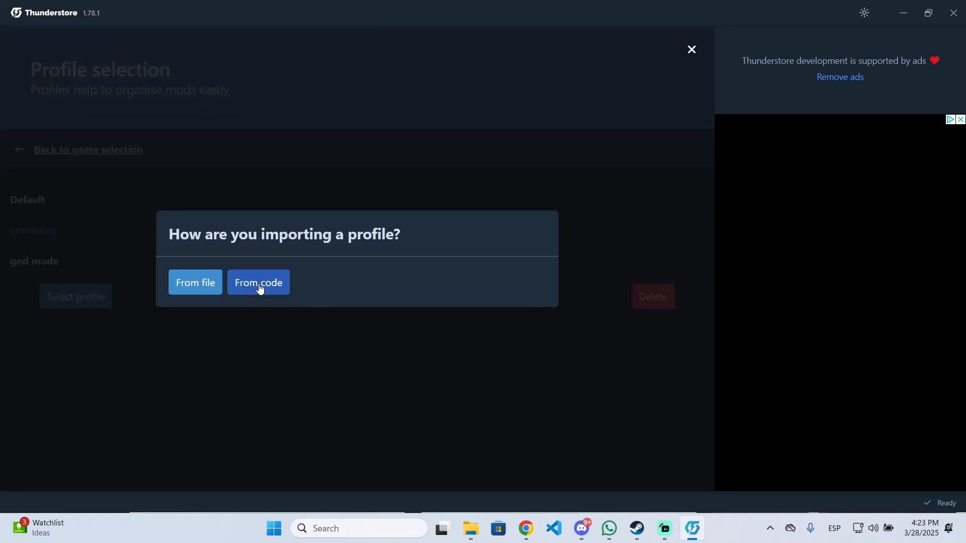
left_click(259, 282)
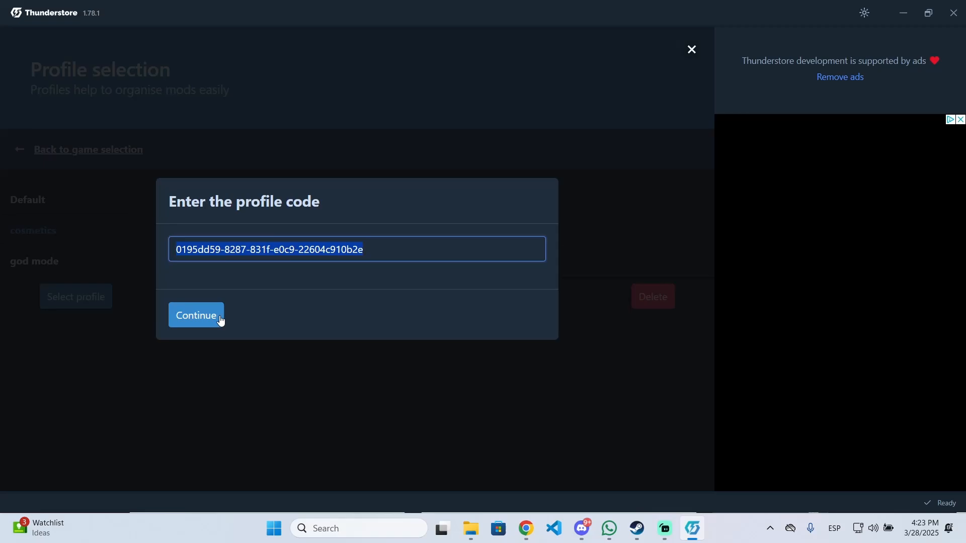
left_click(196, 315)
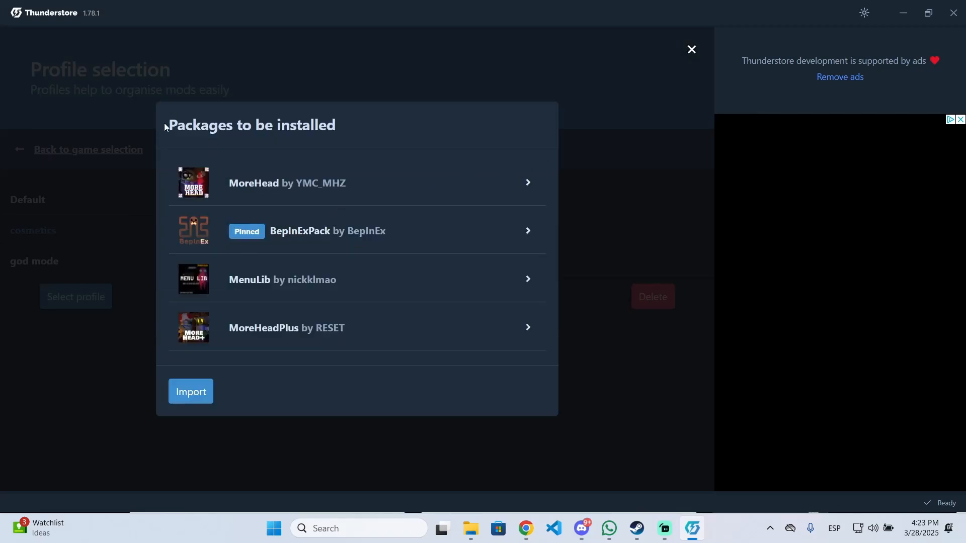
mouse_move(703, 28)
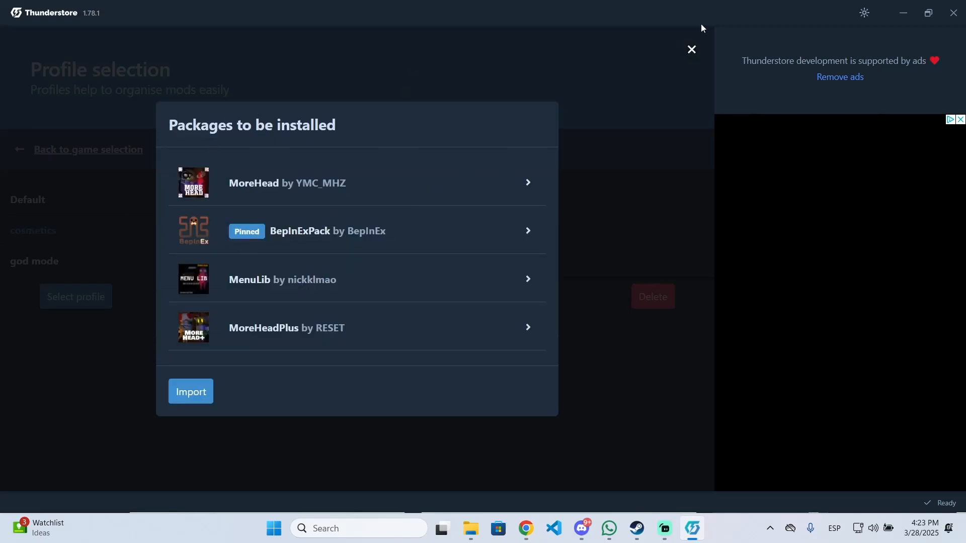
left_click(191, 391)
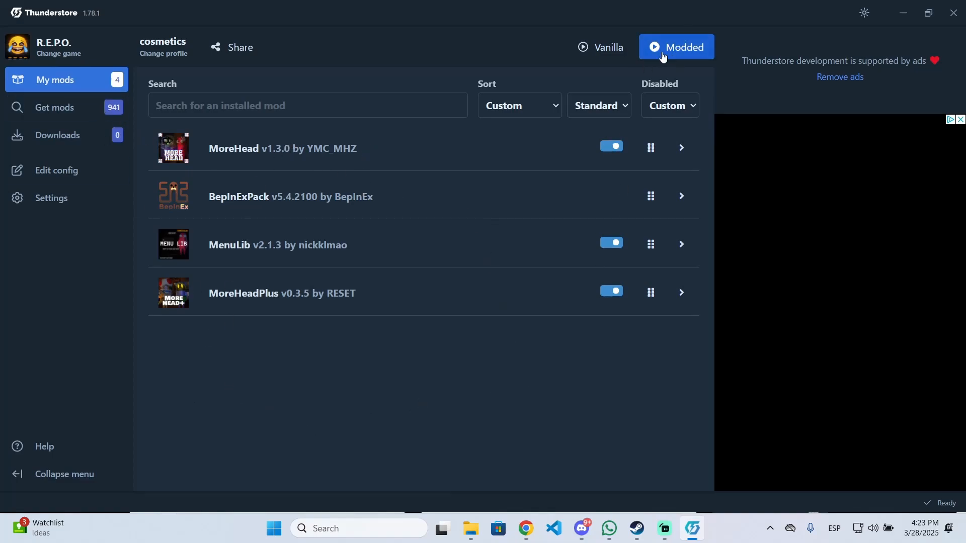
mouse_move(673, 61)
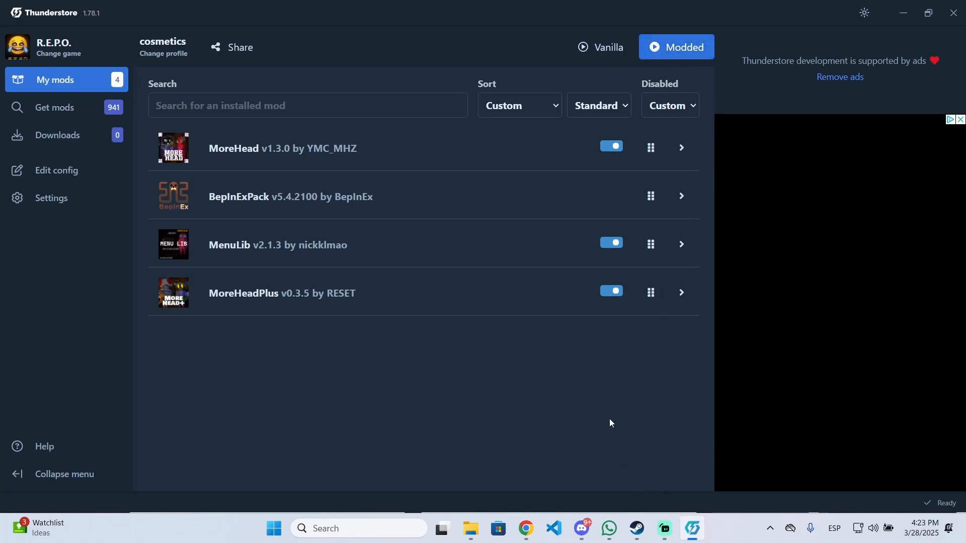
mouse_move(272, 370)
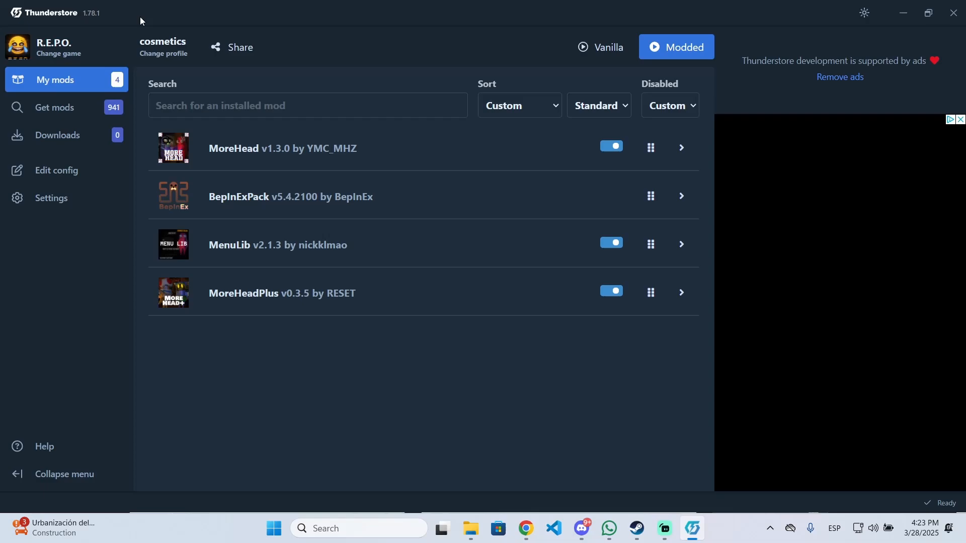
mouse_move(680, 55)
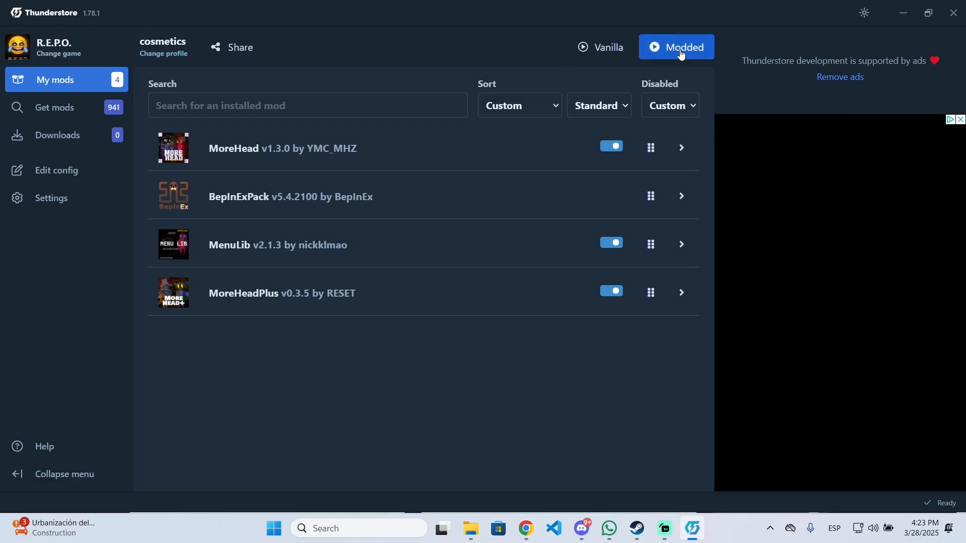
Step: Launch R.E.P.O. modded with the cosmetics profile and dismiss the launching notice
left_click(676, 47)
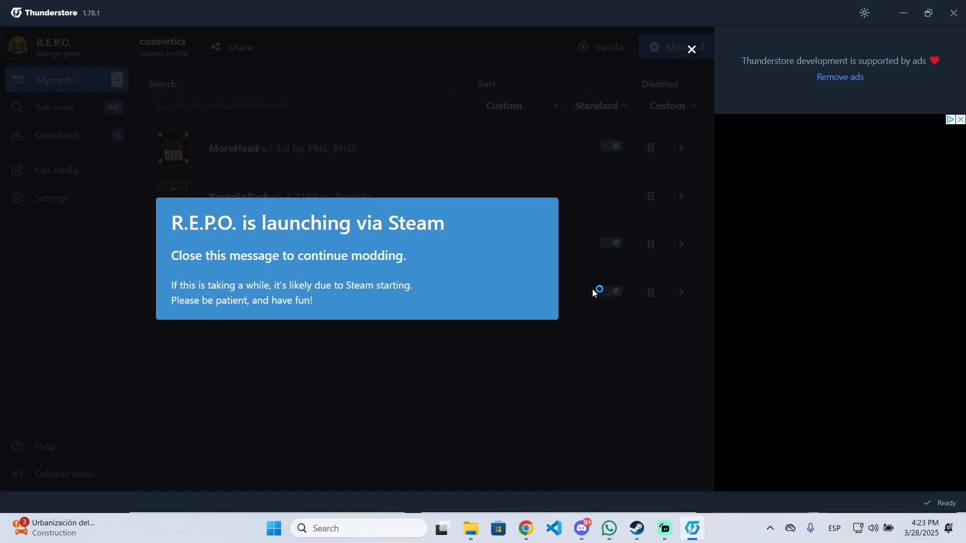
left_click(691, 49)
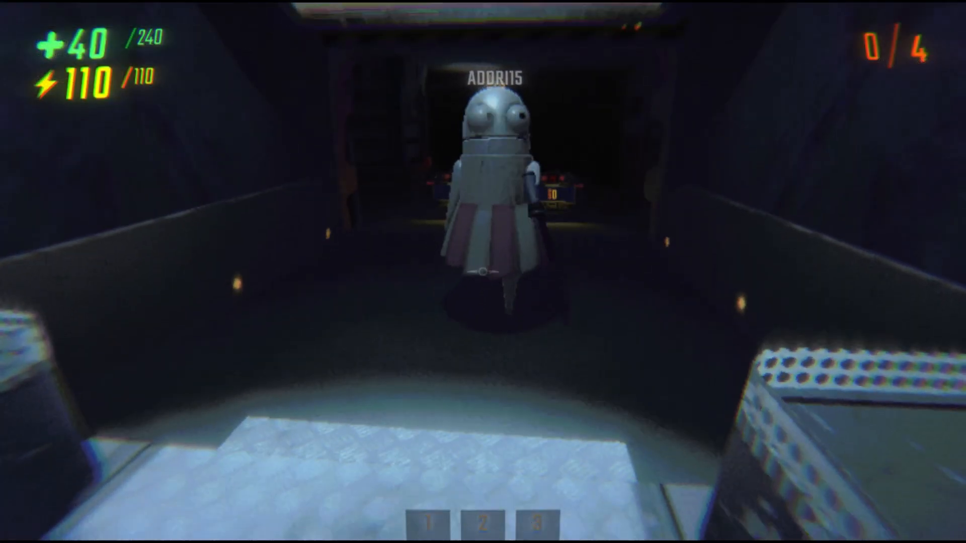
Step: Try neck and head accessories on the robot, then remove the GOMAMON cosmetic
key("Escape")
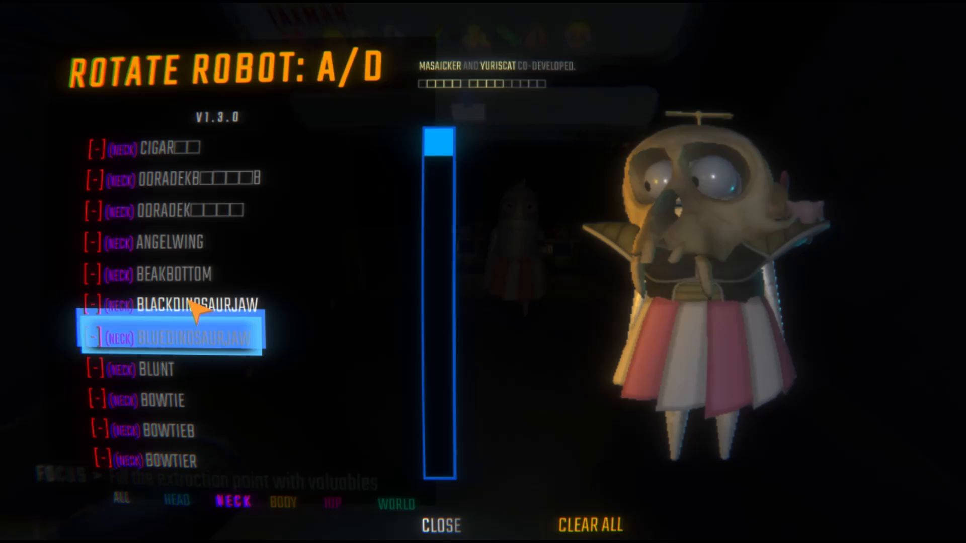
left_click(176, 501)
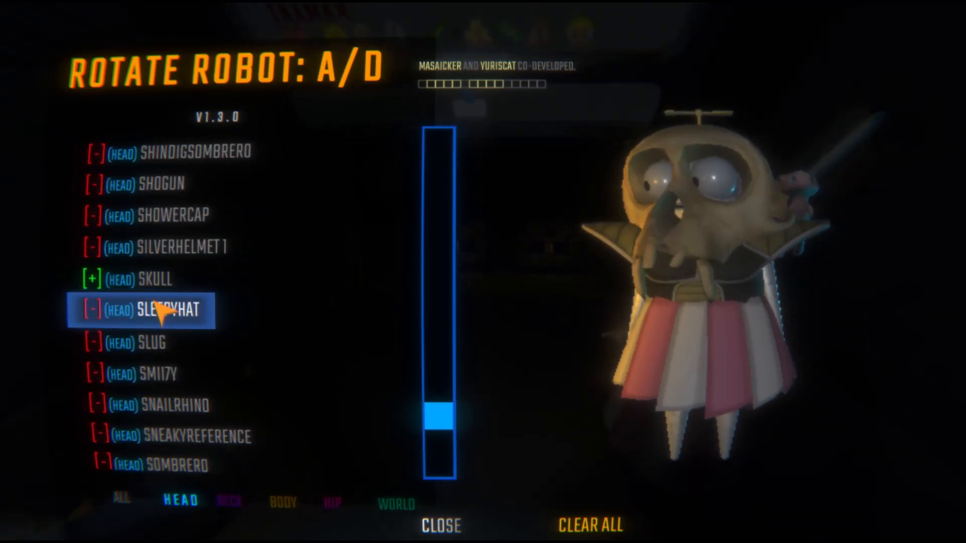
left_click(399, 502)
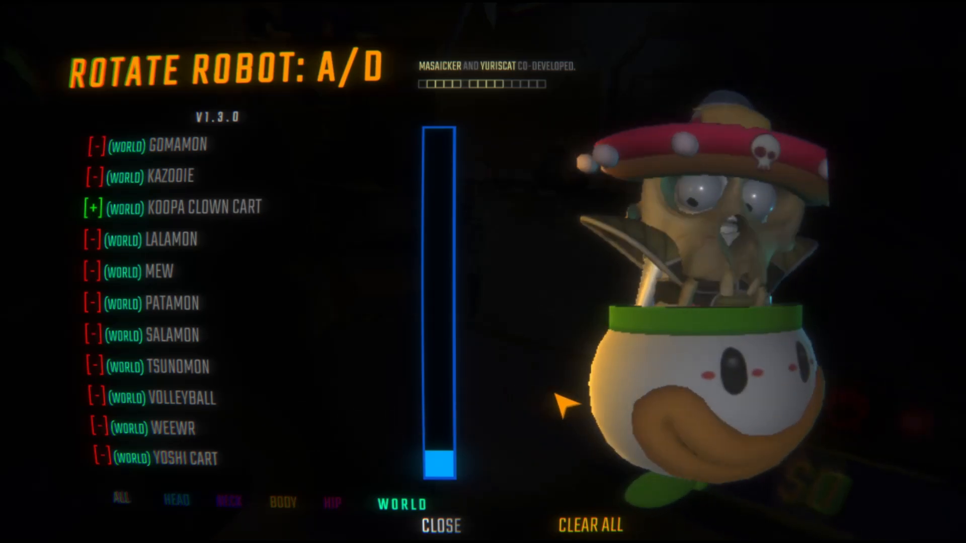
left_click(164, 176)
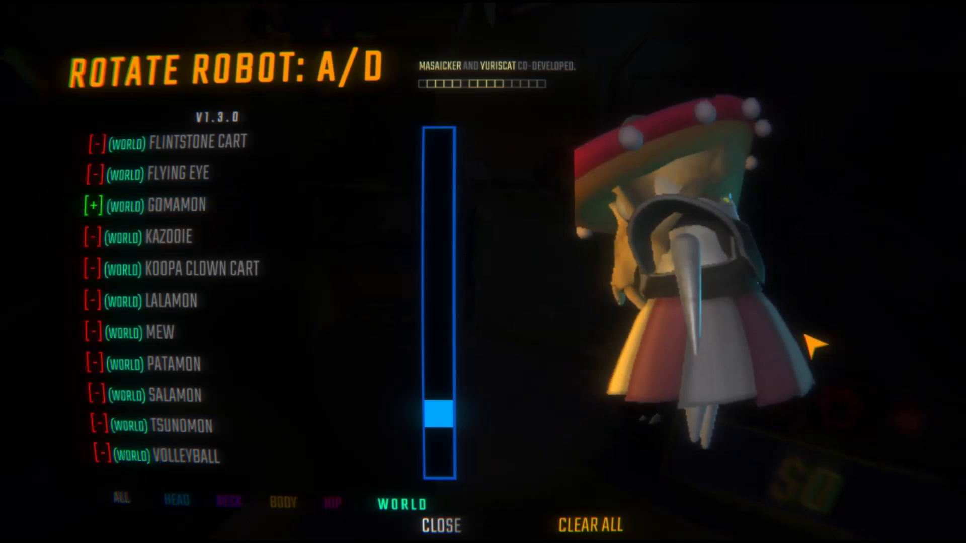
left_click(93, 204)
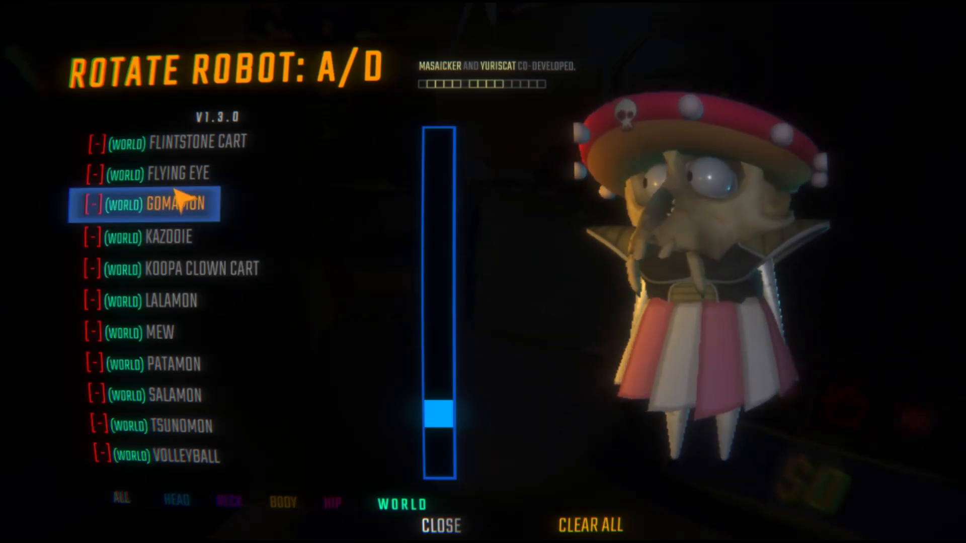